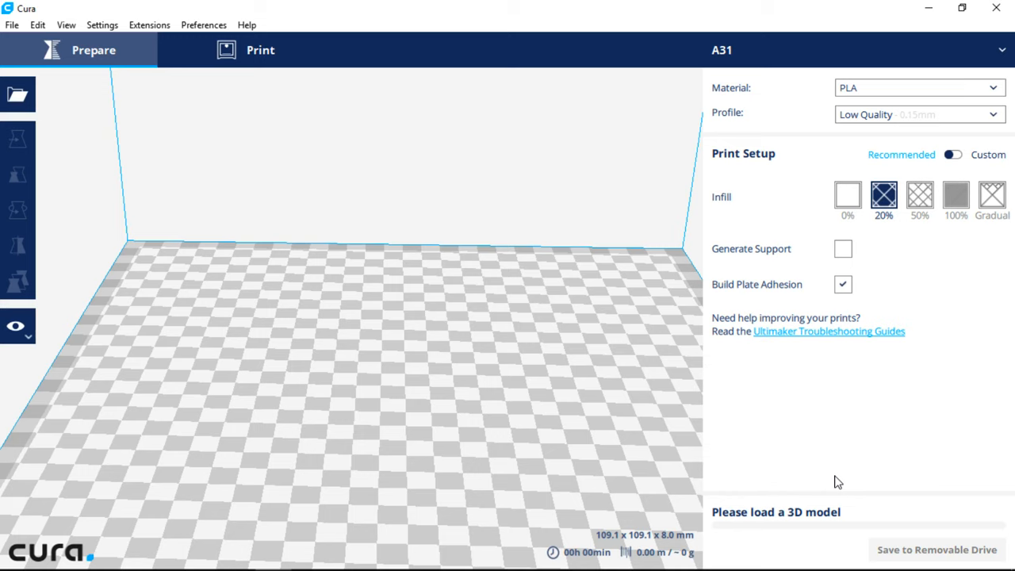
mouse_move(589, 428)
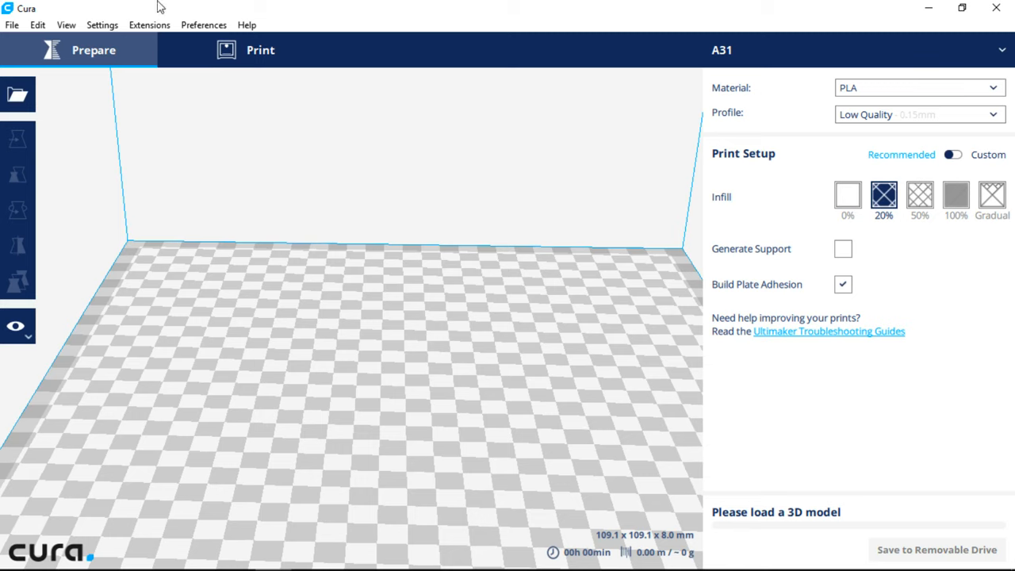
Step: Browse the Extensions menu, then bring up the Settings menu's Printer options
left_click(149, 25)
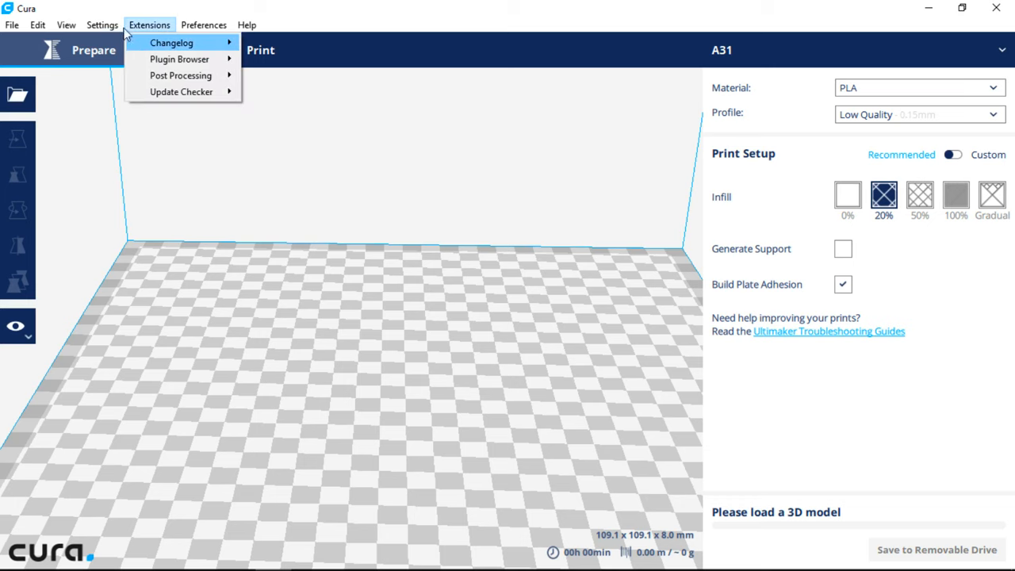
left_click(101, 25)
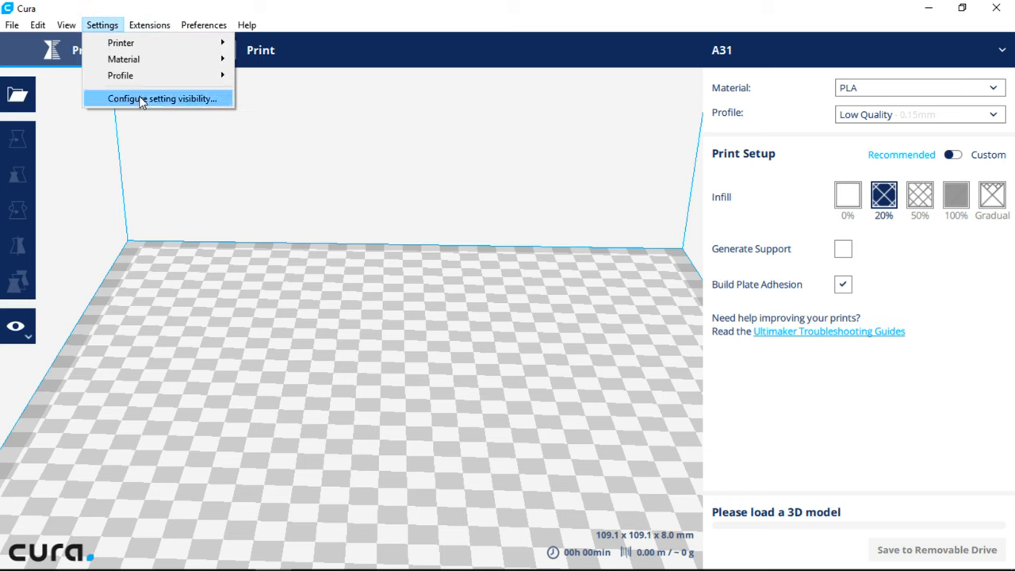
mouse_move(120, 43)
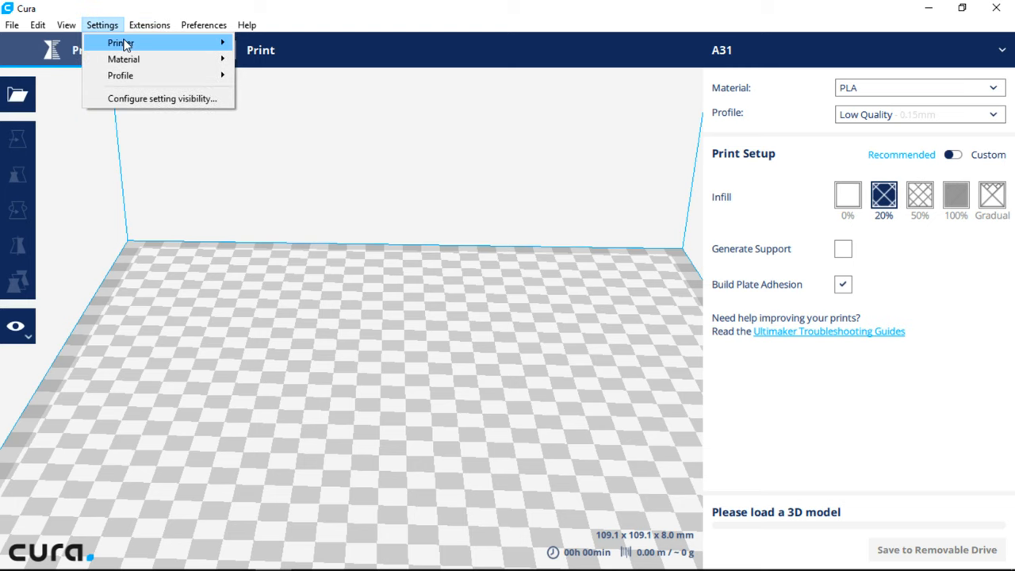
Step: Add a Custom FDM printer and name it NWA3D A5
left_click(118, 43)
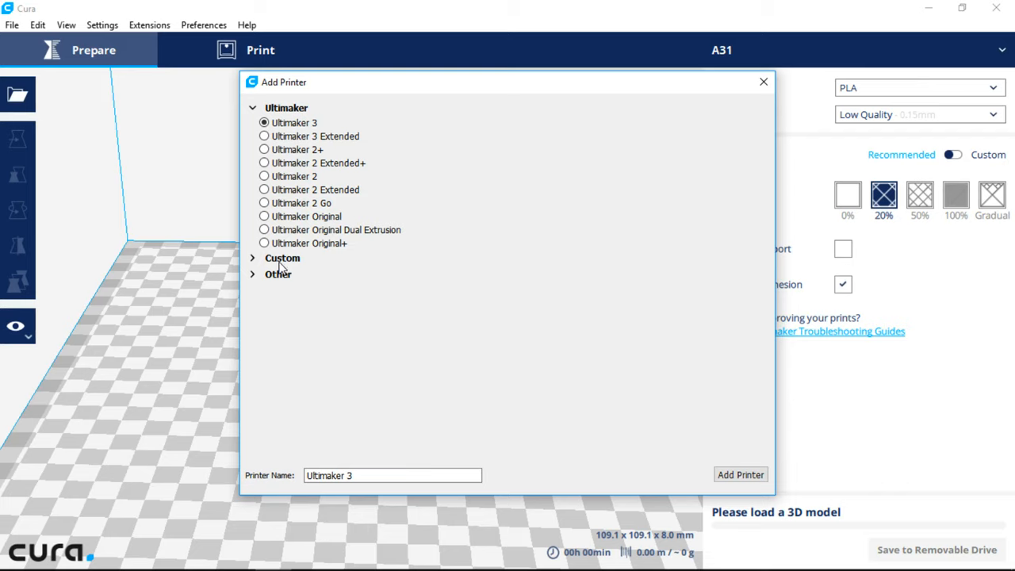
left_click(282, 256)
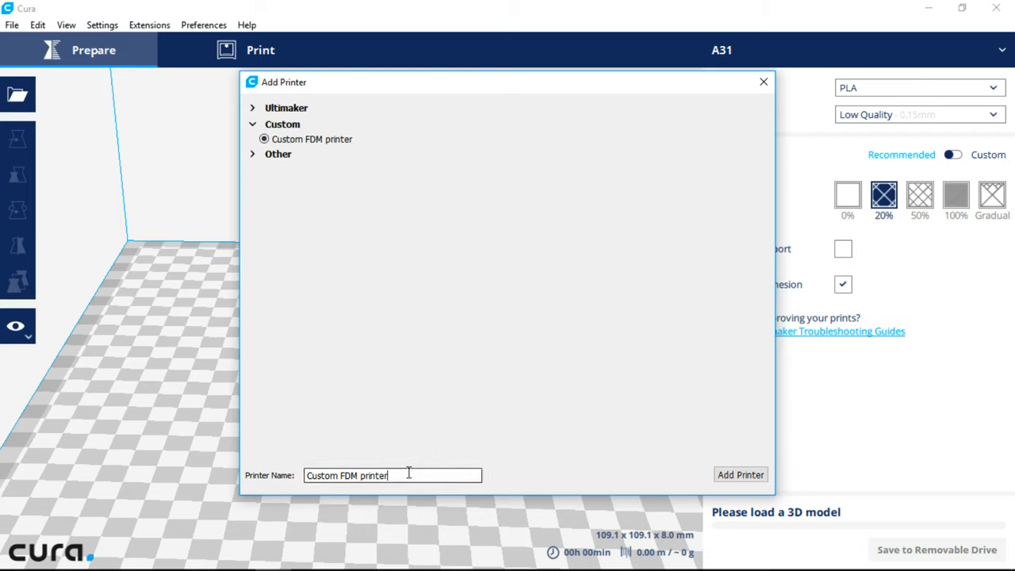
type("NWA3")
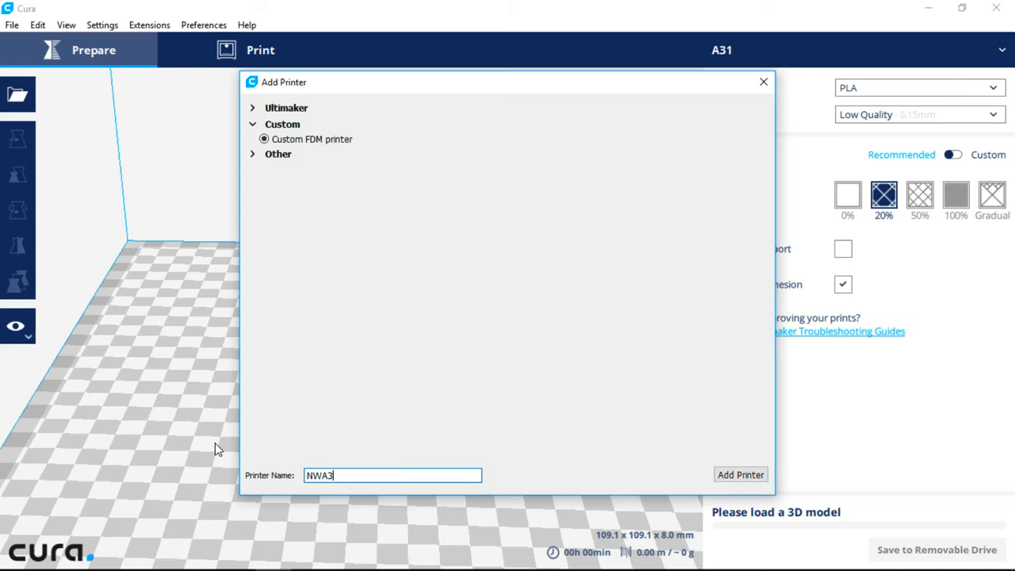
type("D A5")
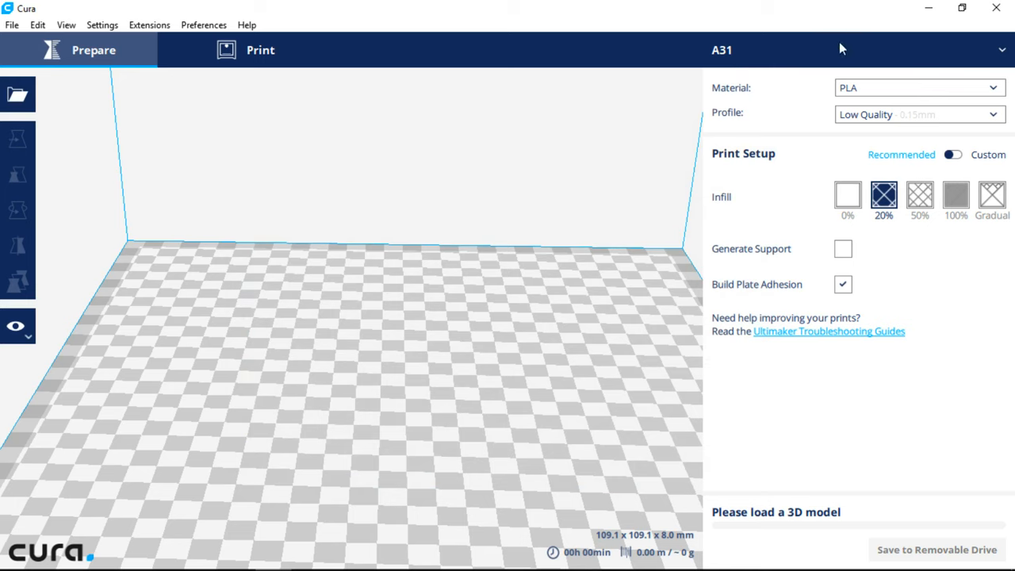
mouse_move(754, 108)
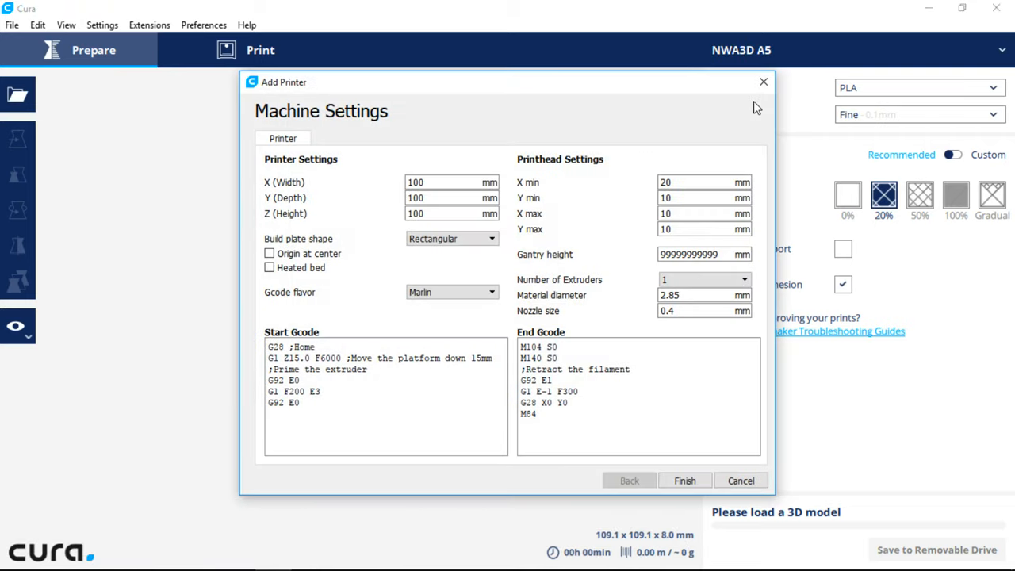
mouse_move(469, 184)
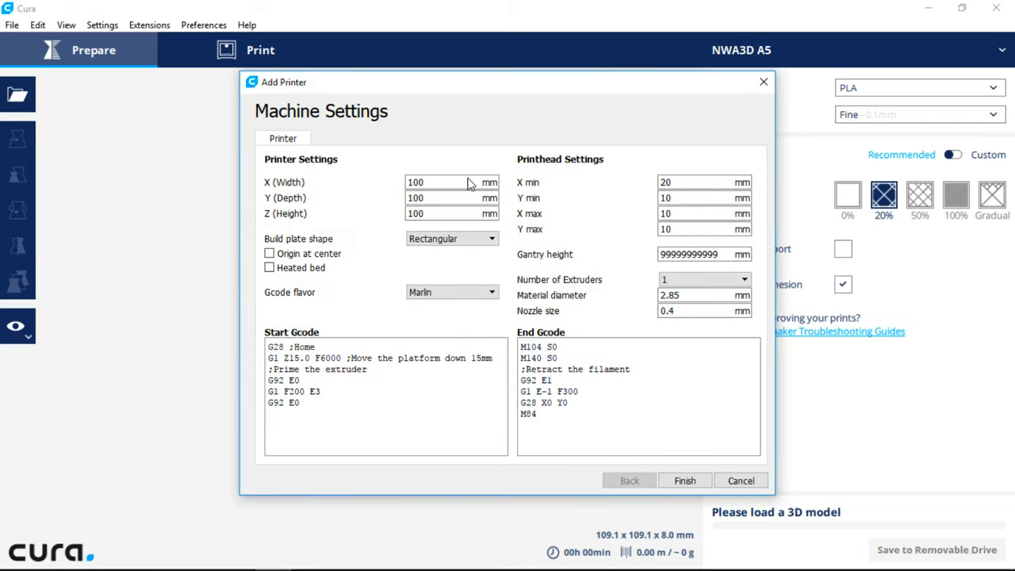
Step: Set the build width to 125 mm and material diameter to 1.75 mm, then finish the printer setup
left_click(436, 181)
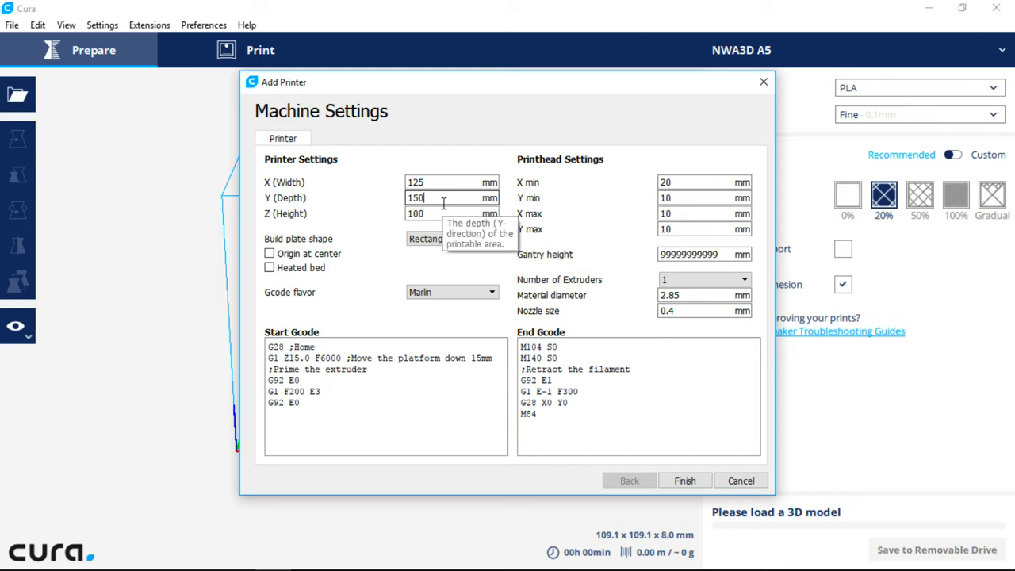
left_click(452, 213)
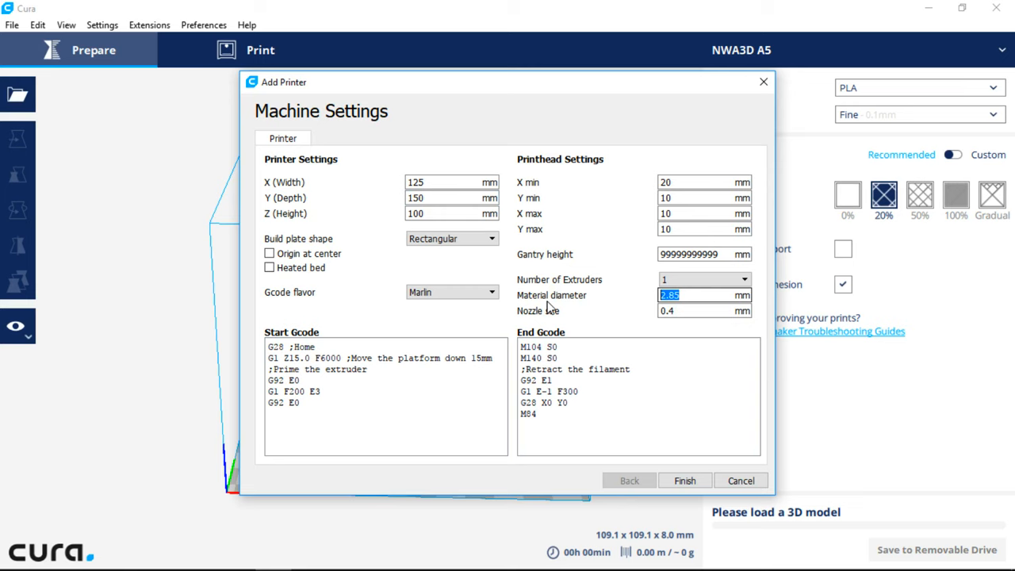
type("1.75")
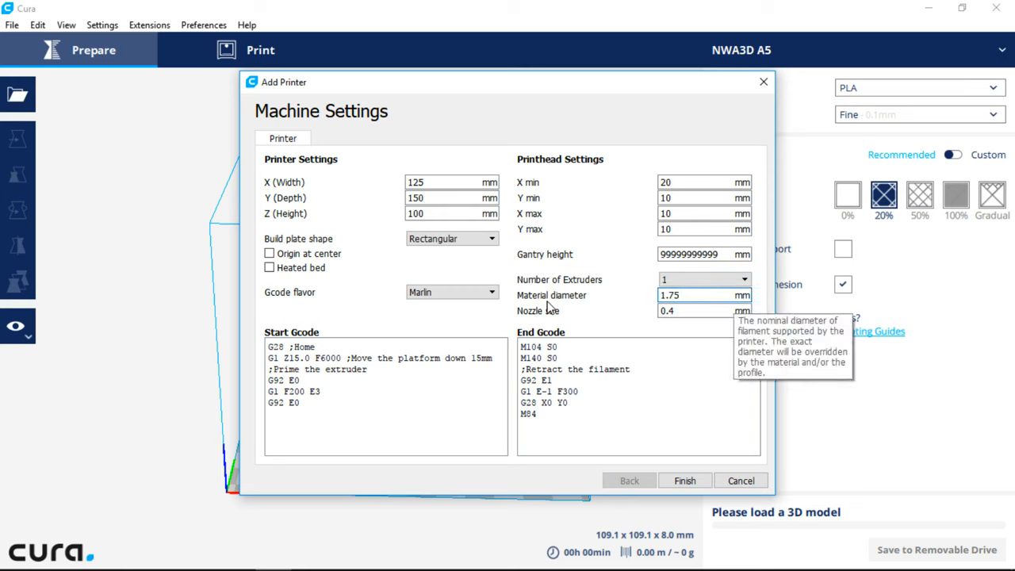
left_click(683, 480)
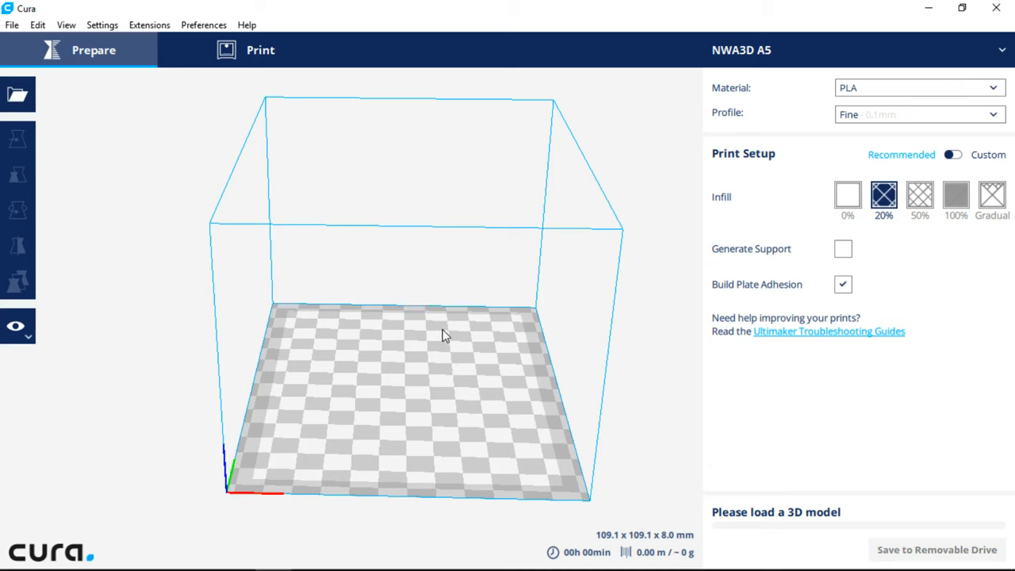
mouse_move(647, 208)
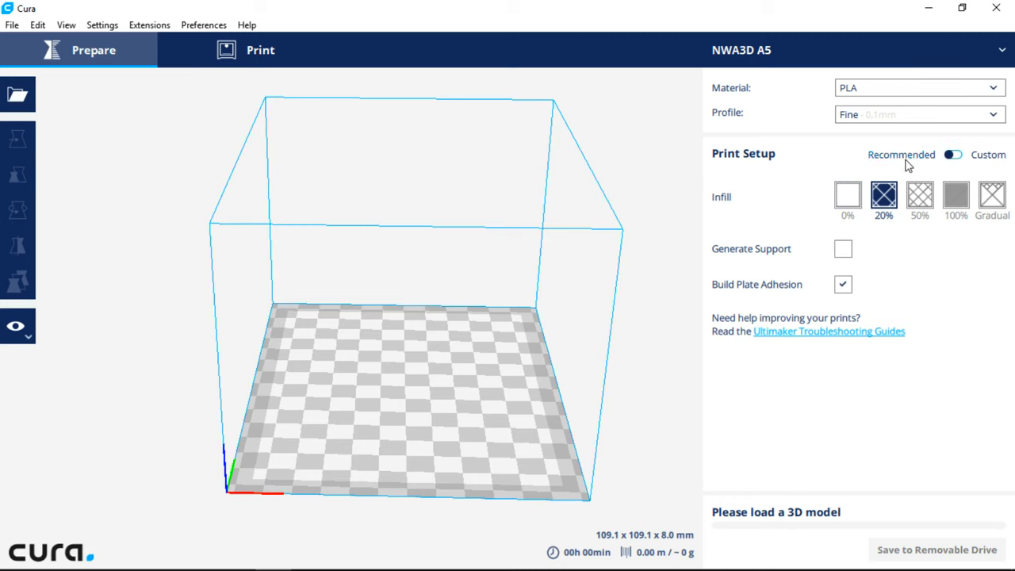
Step: Switch Print Setup to Custom and set Layer Height to 0.2 mm
left_click(951, 155)
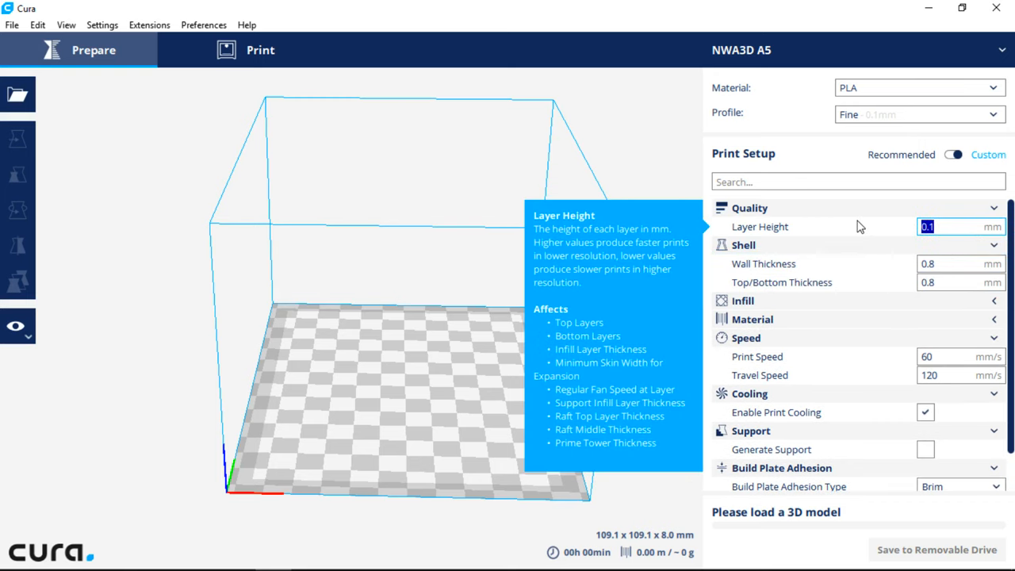
type("0.2")
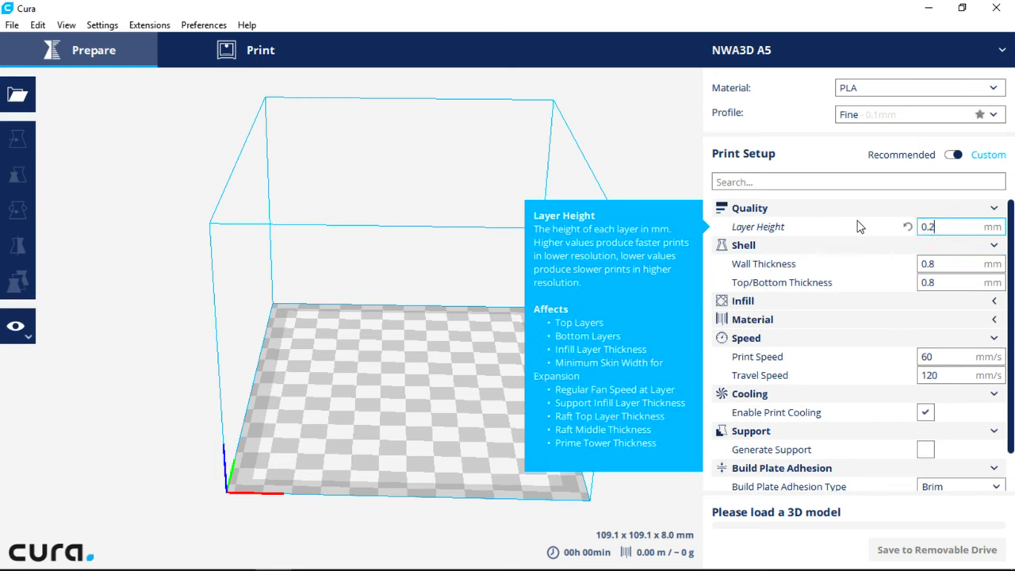
mouse_move(965, 263)
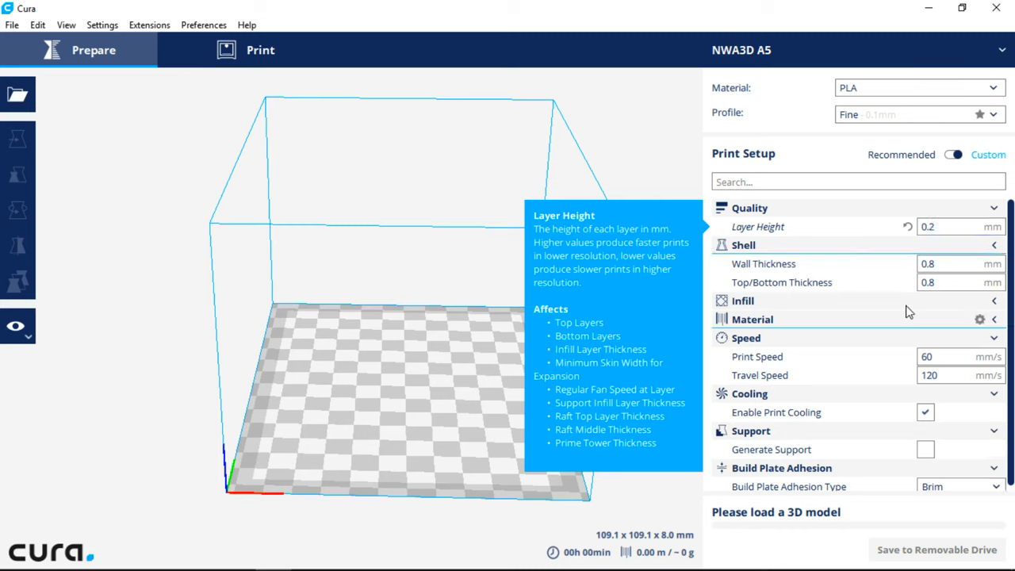
Step: Set infill density to 10% and the material diameter to 1.75 mm
left_click(742, 264)
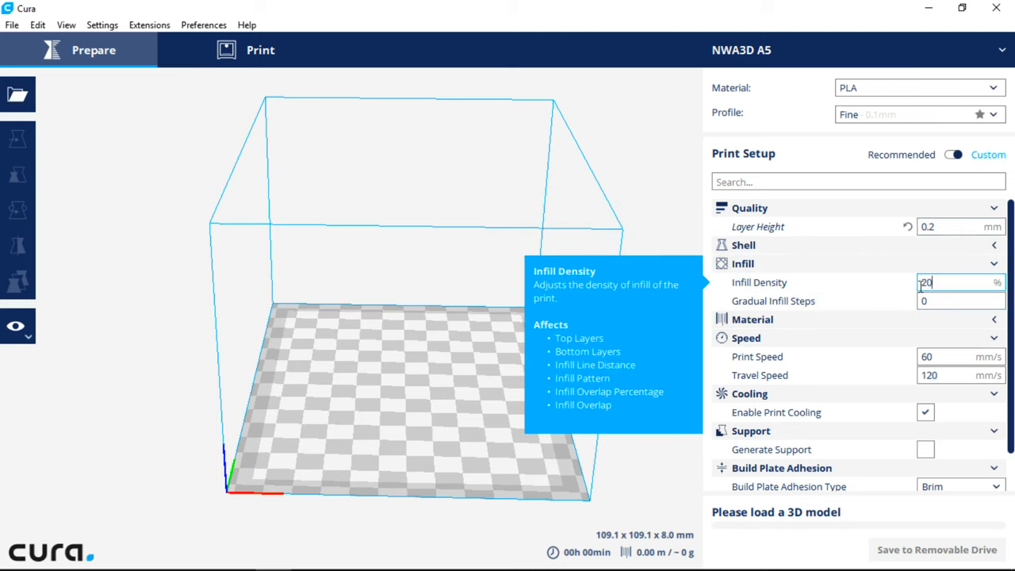
triple_click(926, 283)
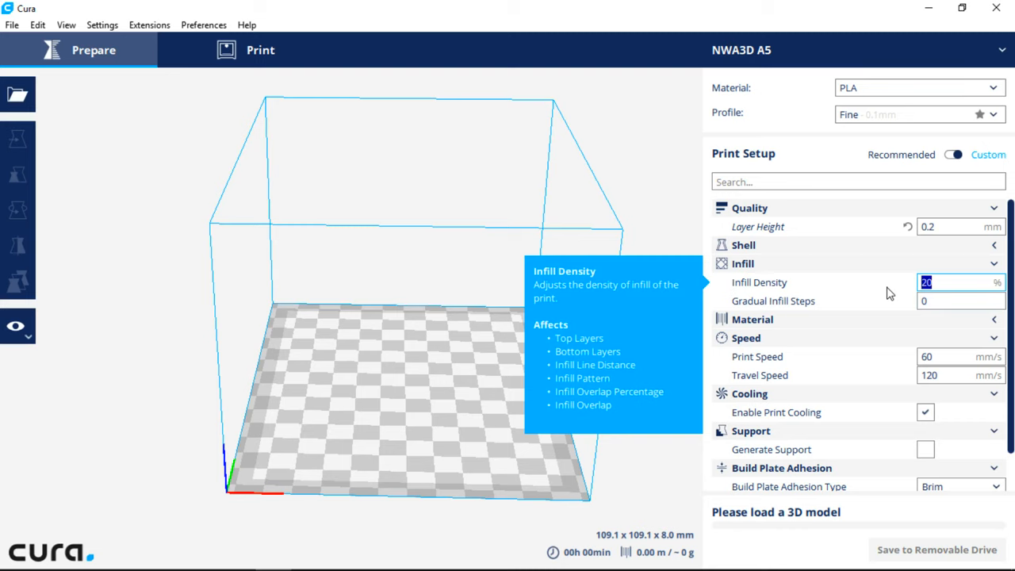
type("10")
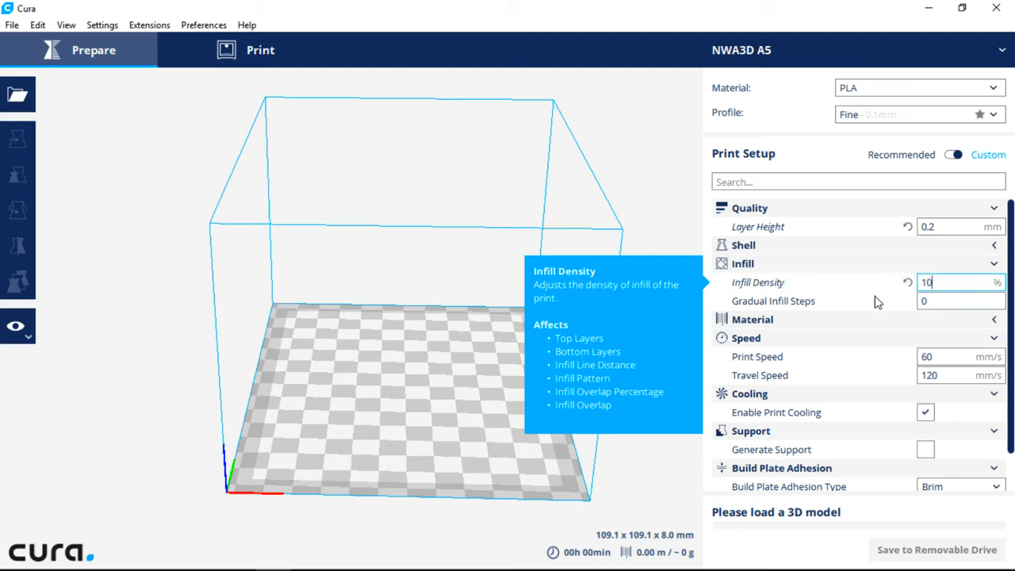
mouse_move(964, 337)
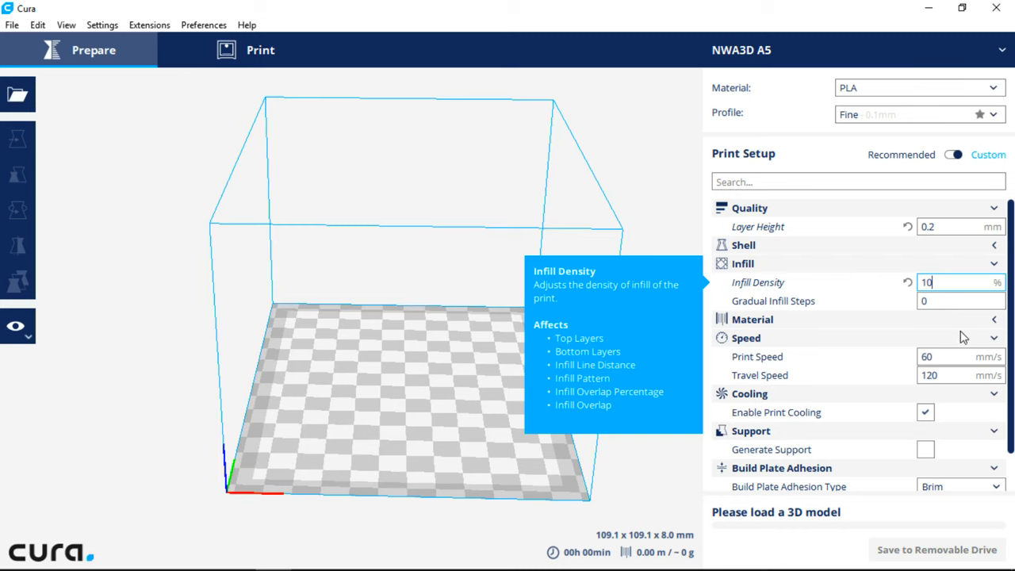
mouse_move(796, 323)
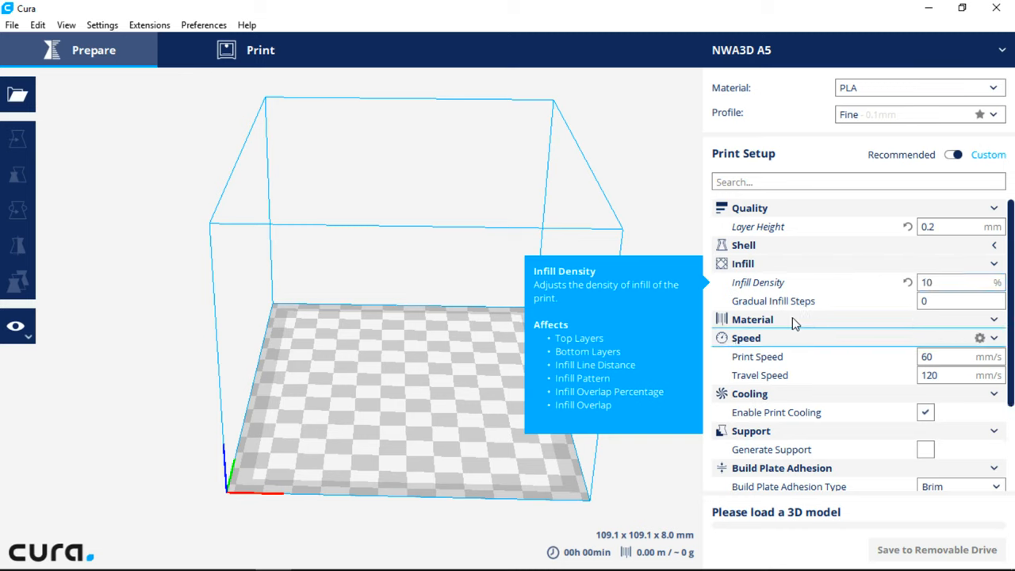
mouse_move(981, 331)
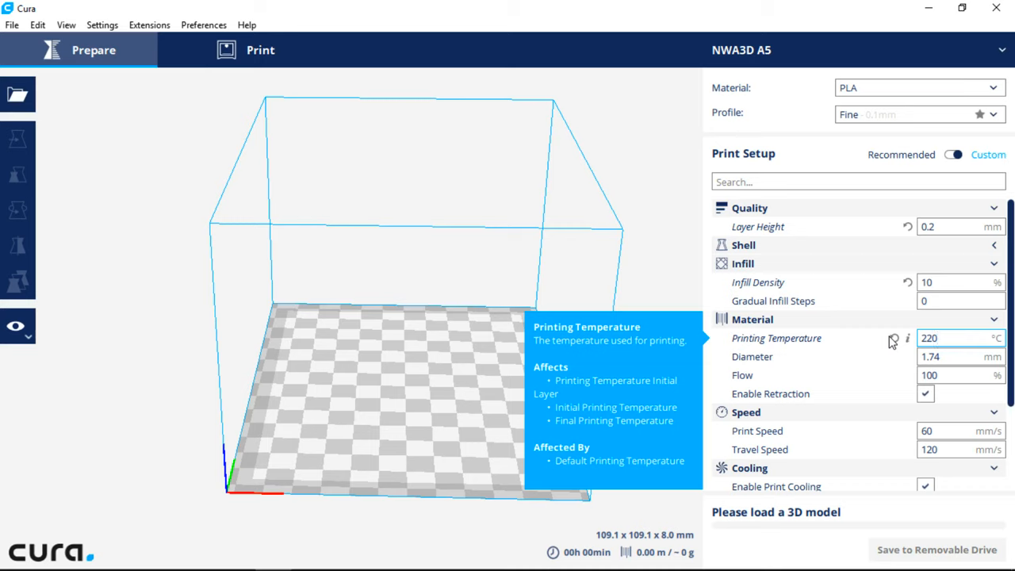
mouse_move(973, 363)
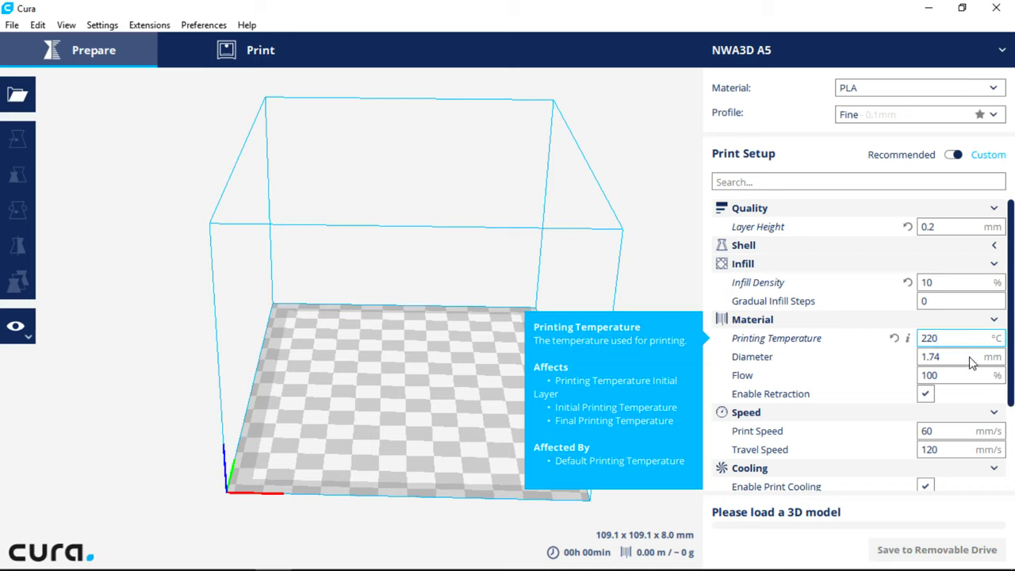
left_click(959, 355)
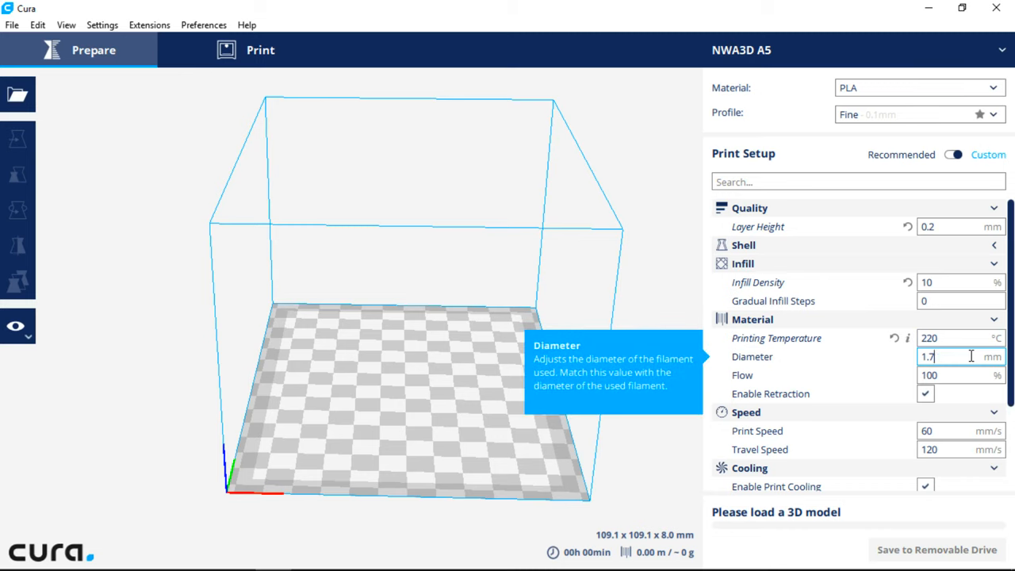
type("5")
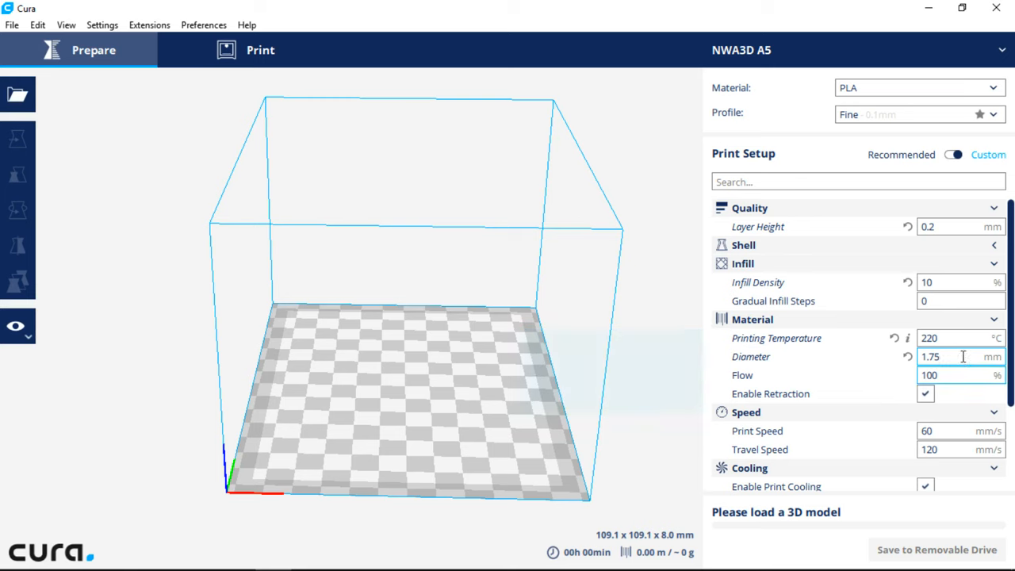
scroll("down", 3)
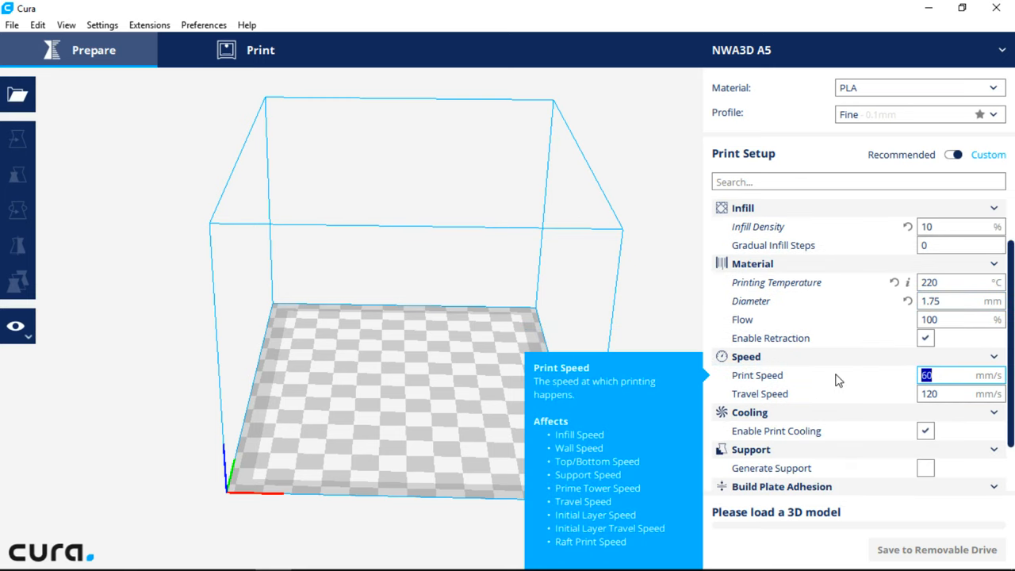
Step: Lower the Print Speed from 60 to 50 mm/s
type("50")
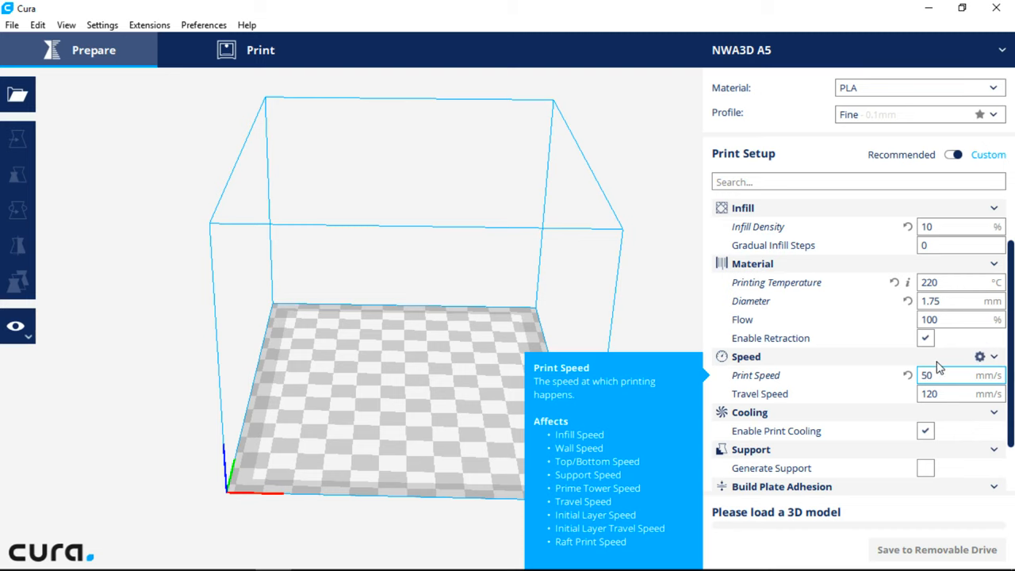
Step: Make Initial Layer Speed visible among the speed settings and close the visibility preferences
left_click(980, 355)
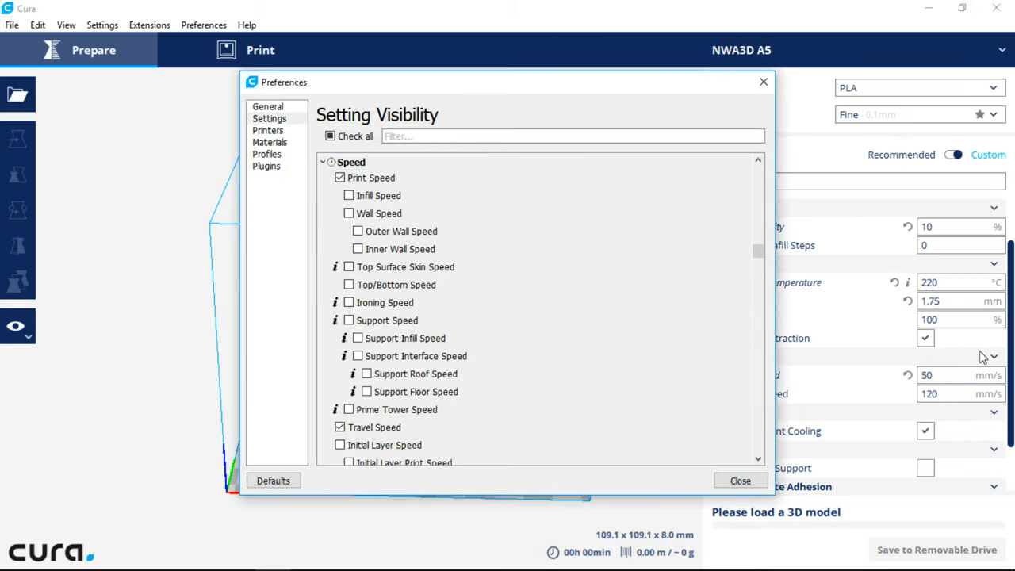
mouse_move(686, 356)
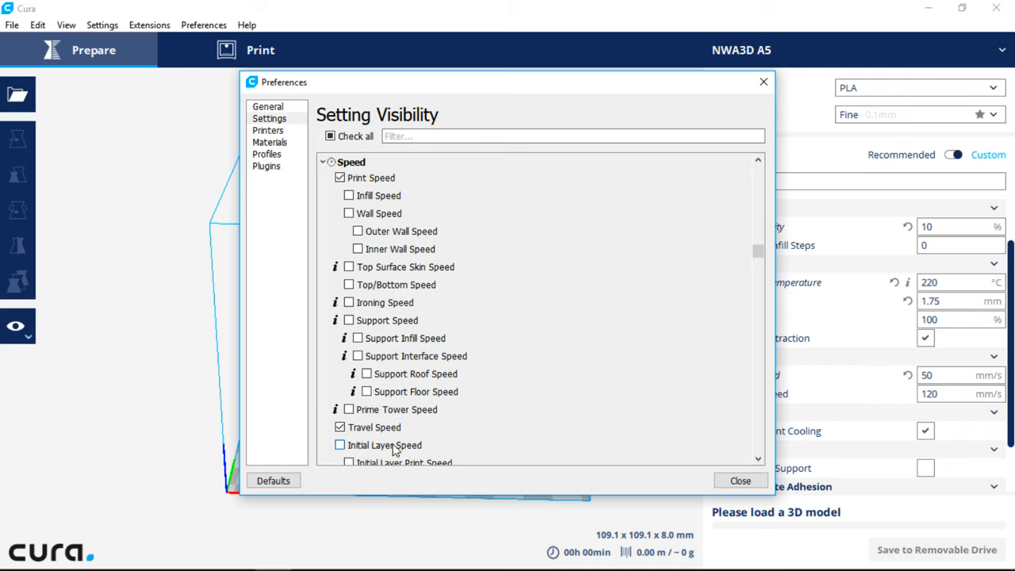
mouse_move(396, 444)
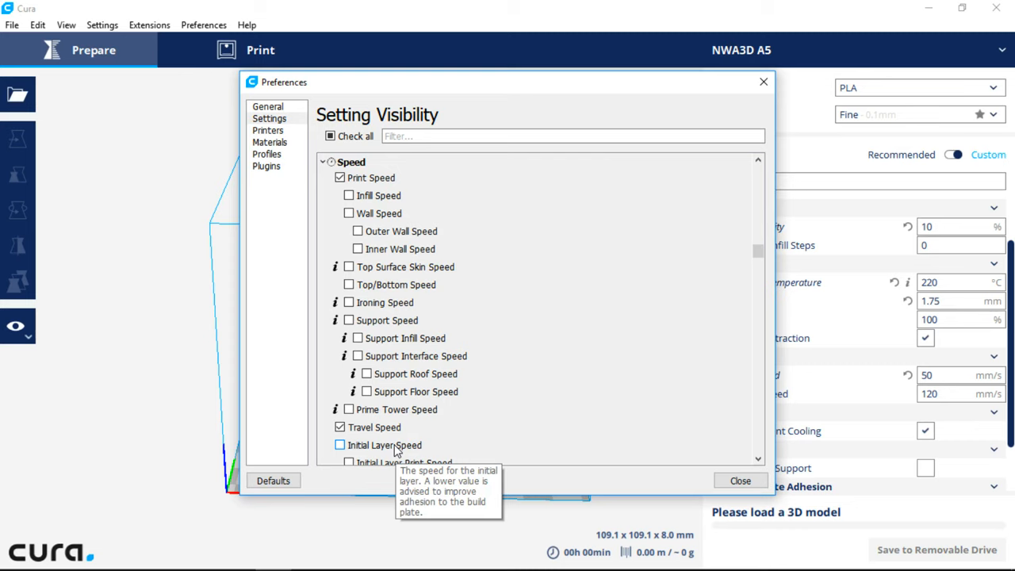
mouse_move(362, 458)
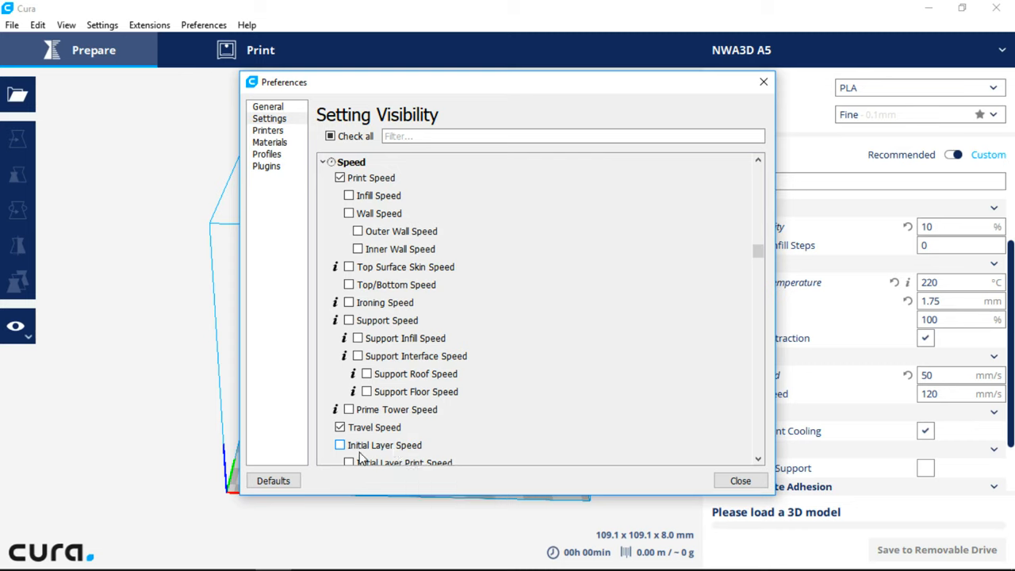
mouse_move(384, 443)
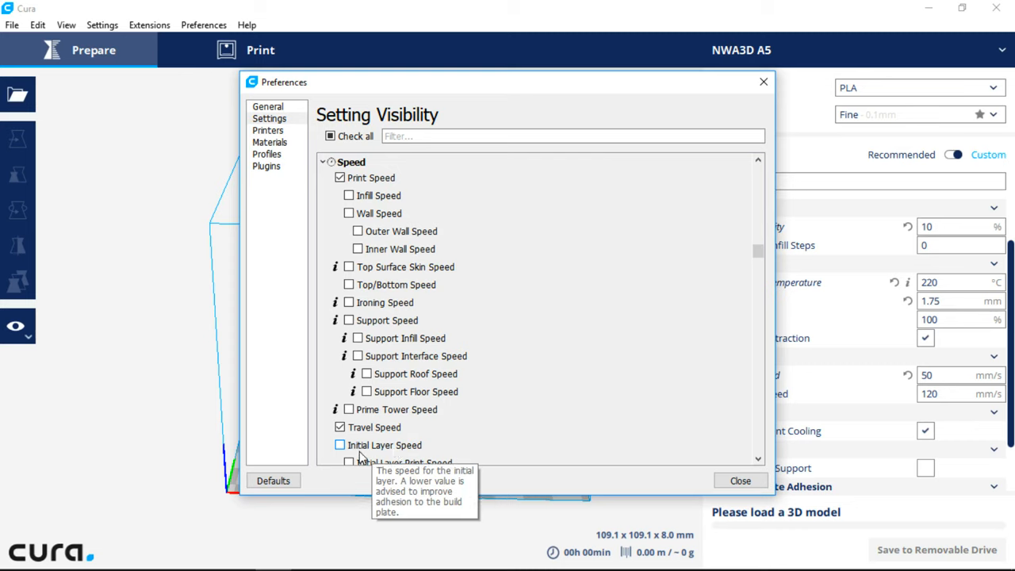
left_click(339, 444)
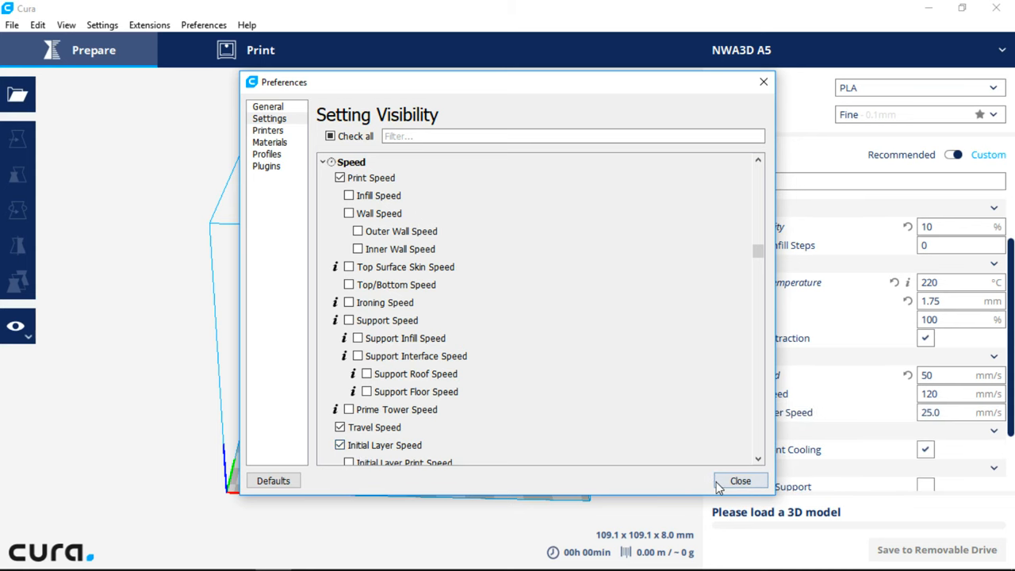
left_click(739, 481)
type("15")
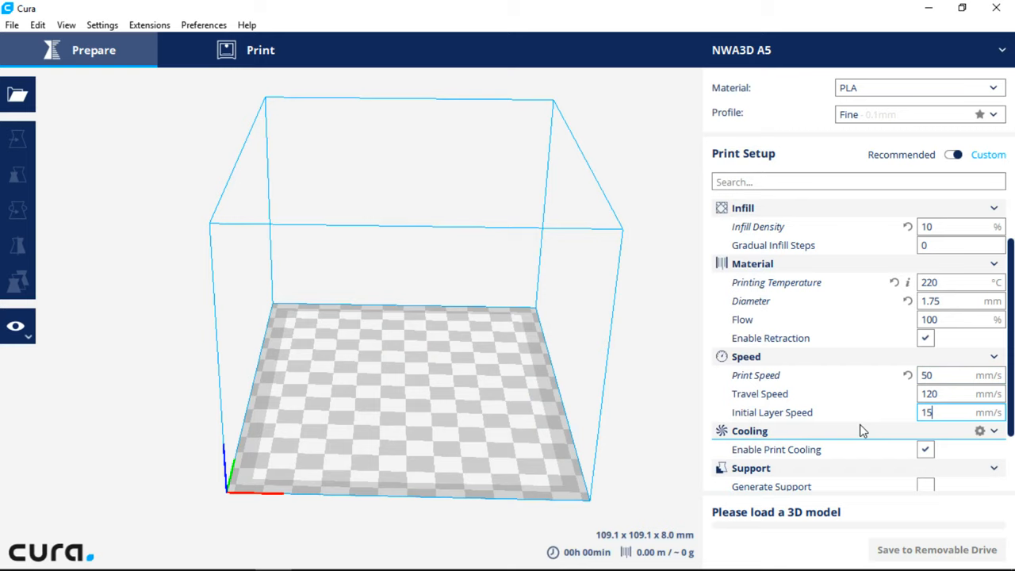
mouse_move(948, 412)
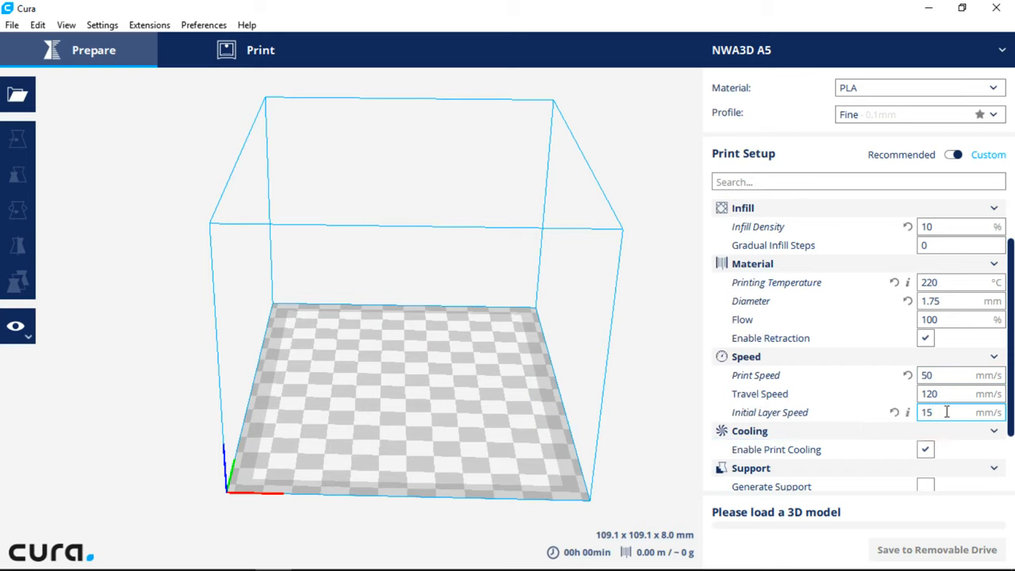
Step: Turn on Generate Support in the support settings
scroll("down", 3)
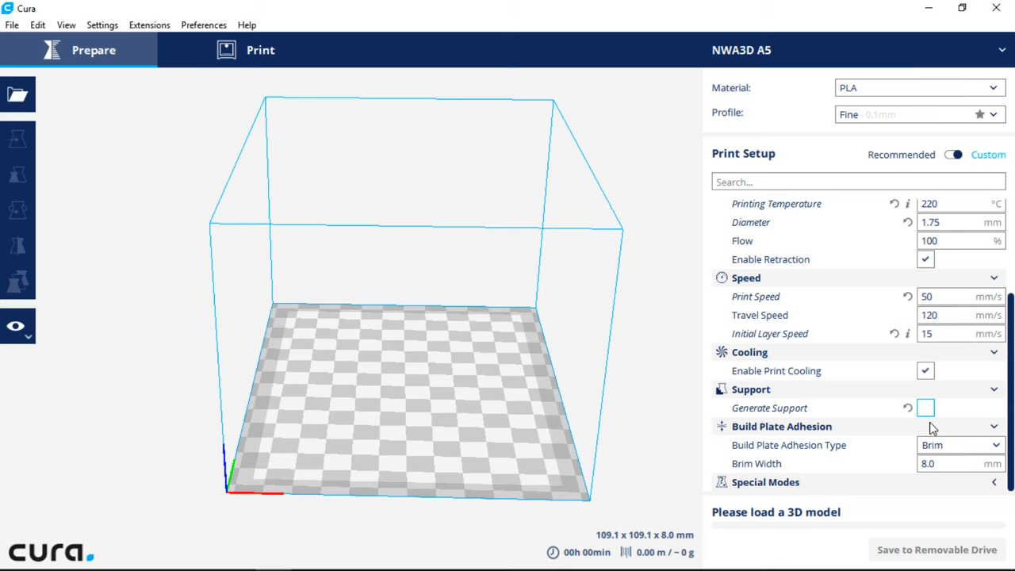
left_click(925, 407)
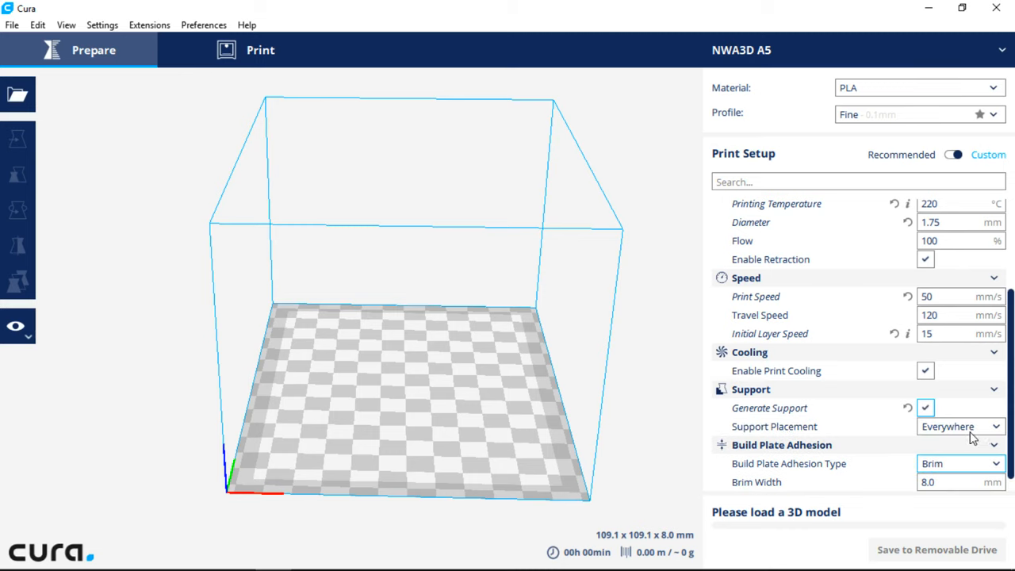
mouse_move(753, 457)
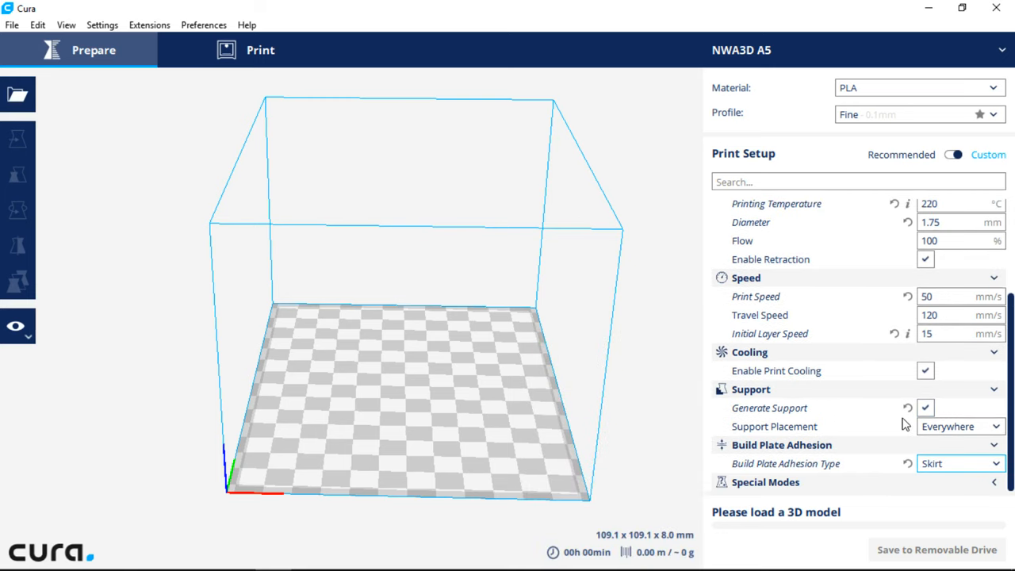
mouse_move(912, 399)
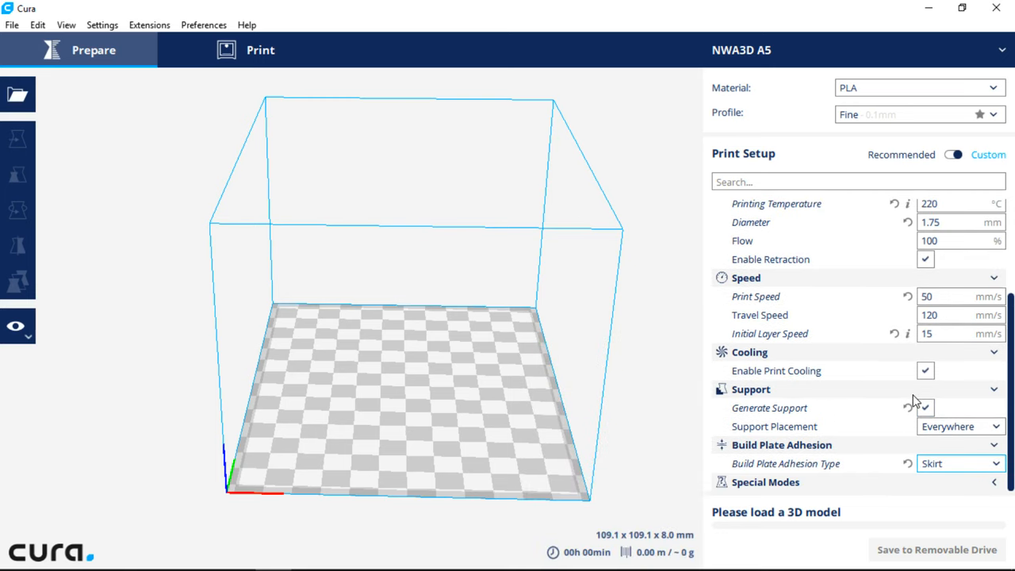
scroll("up", 3)
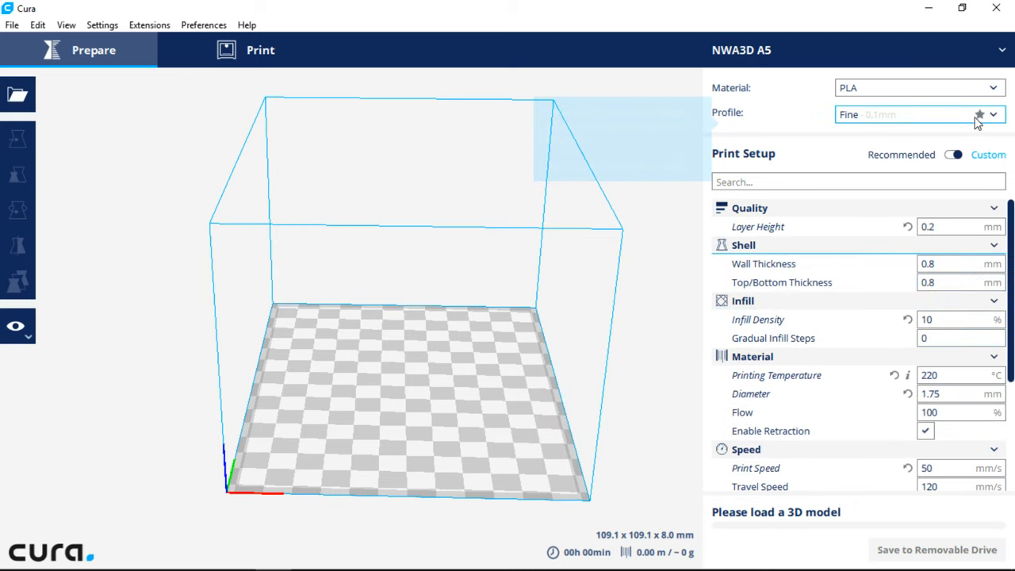
Step: Create a custom profile named NWA3D A5 from the current settings and close Manage Profiles
left_click(202, 25)
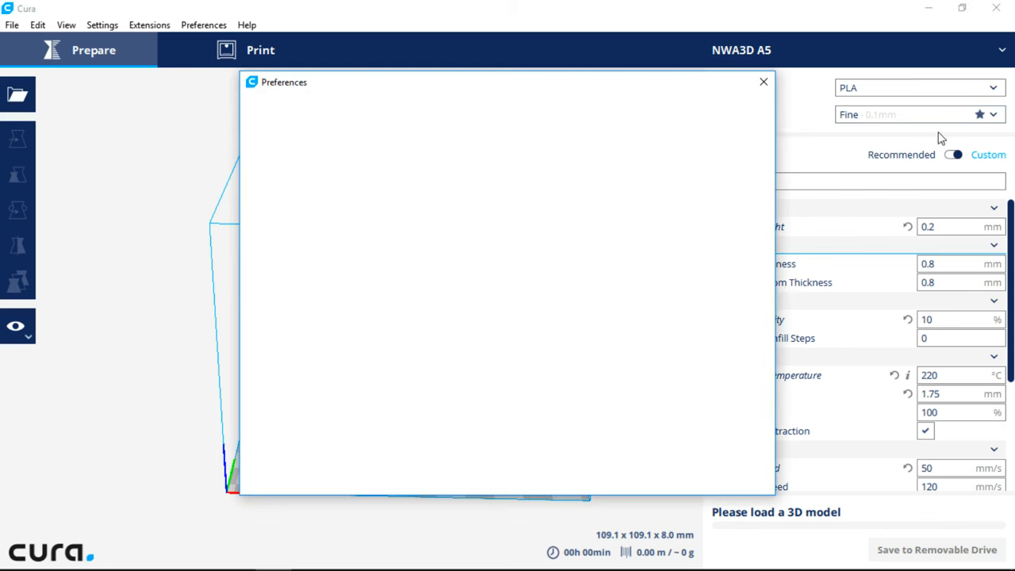
left_click(399, 136)
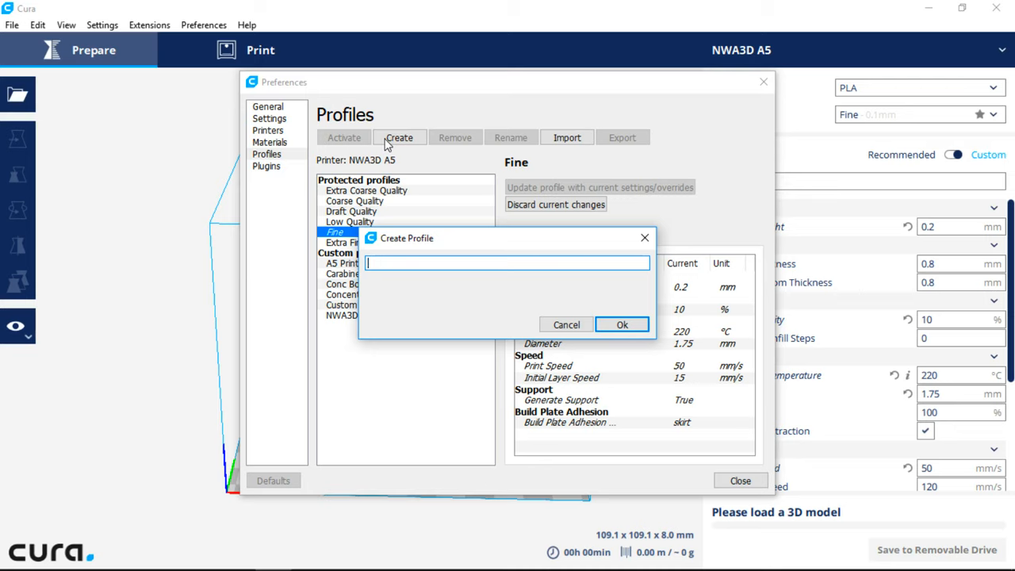
type("NWA3D")
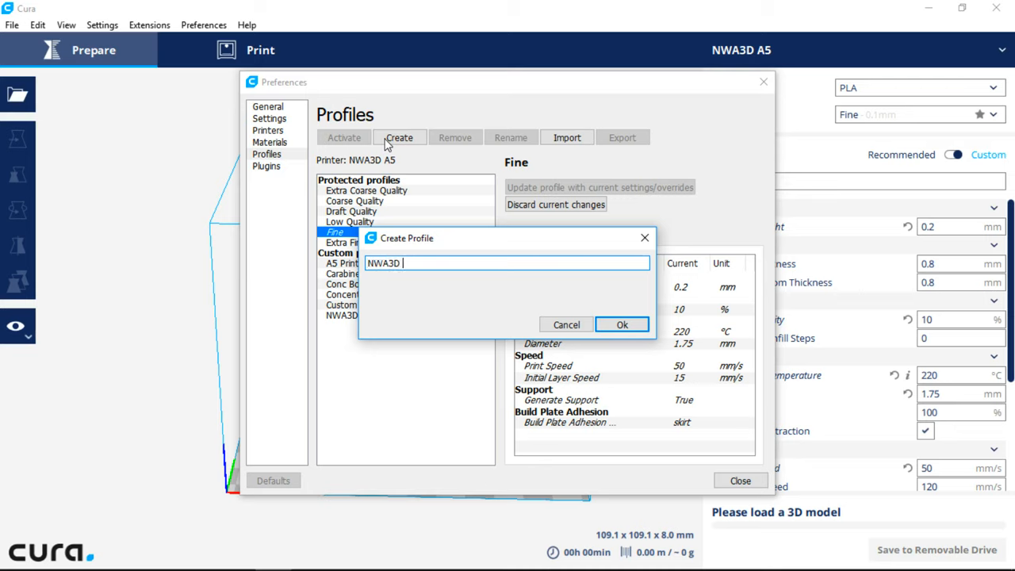
type("A5")
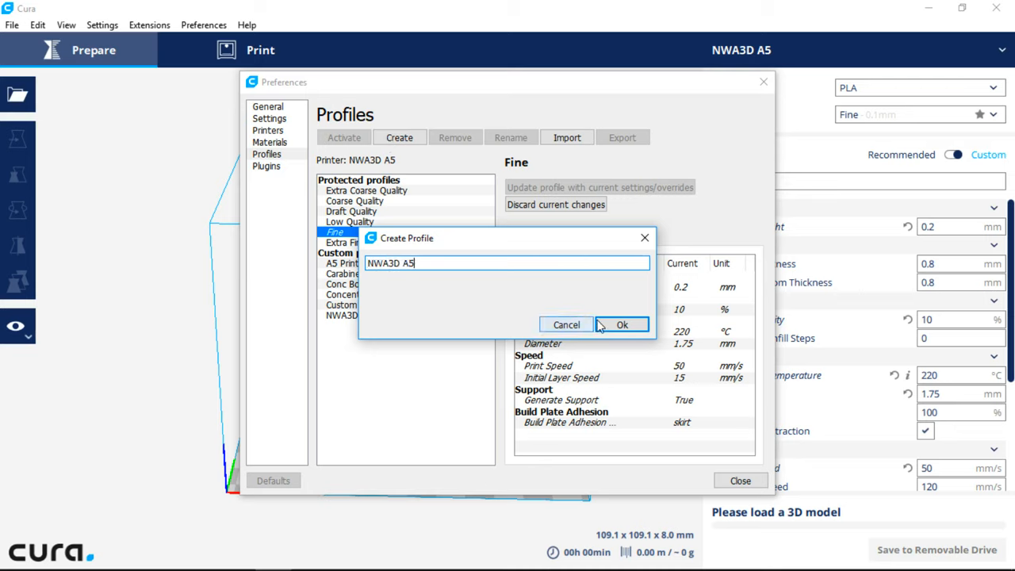
left_click(621, 325)
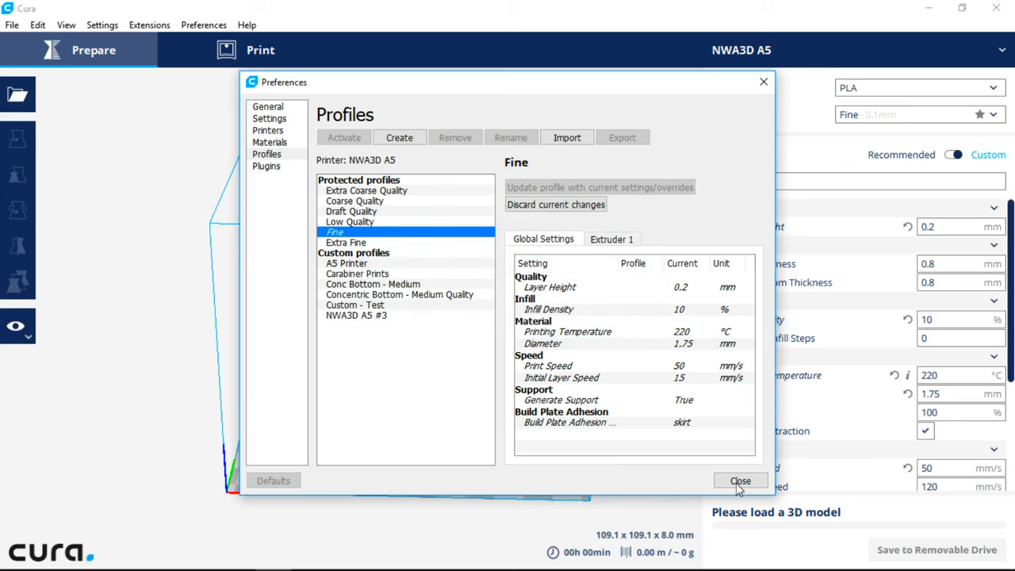
mouse_move(585, 478)
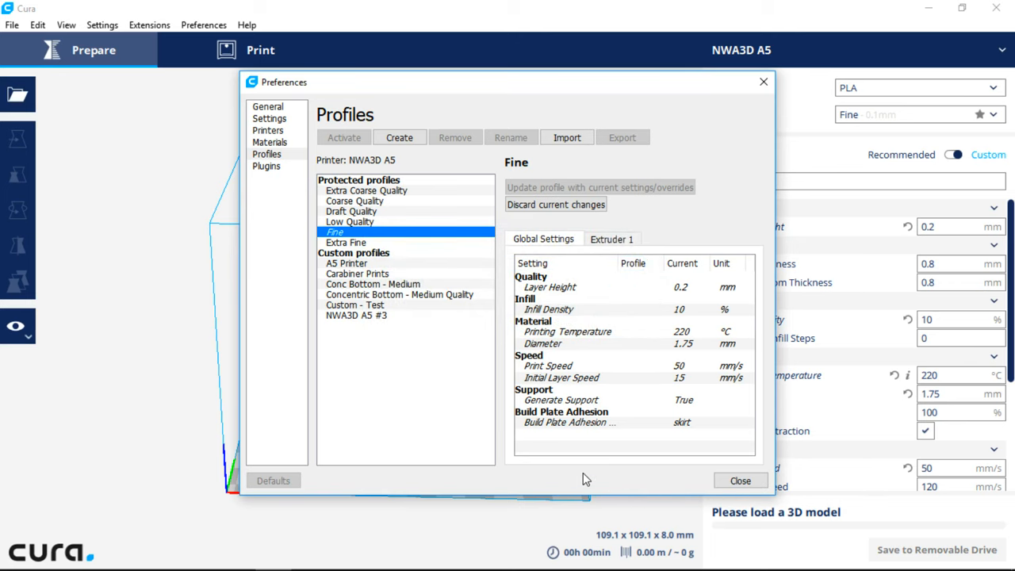
left_click(739, 481)
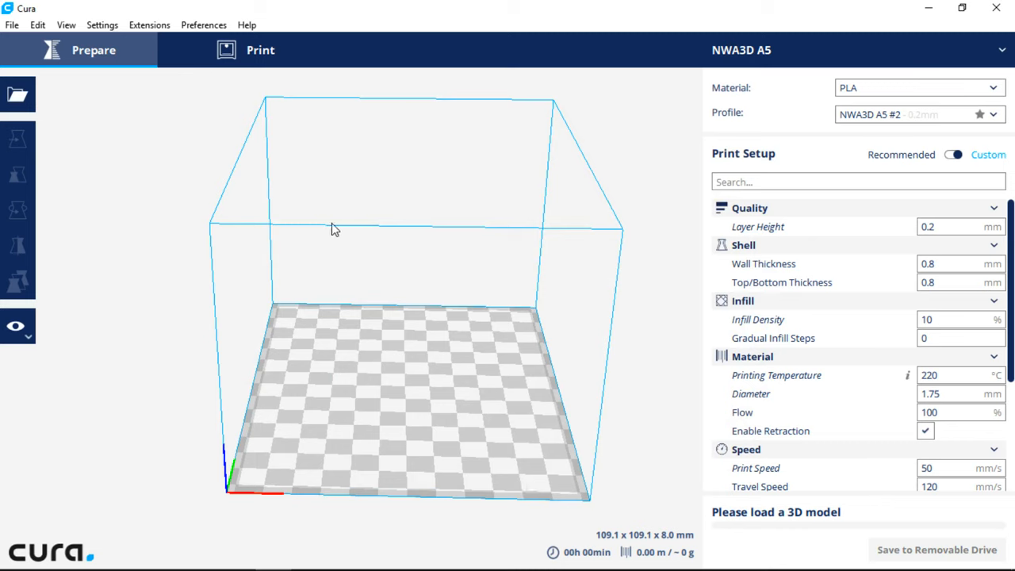
mouse_move(17, 95)
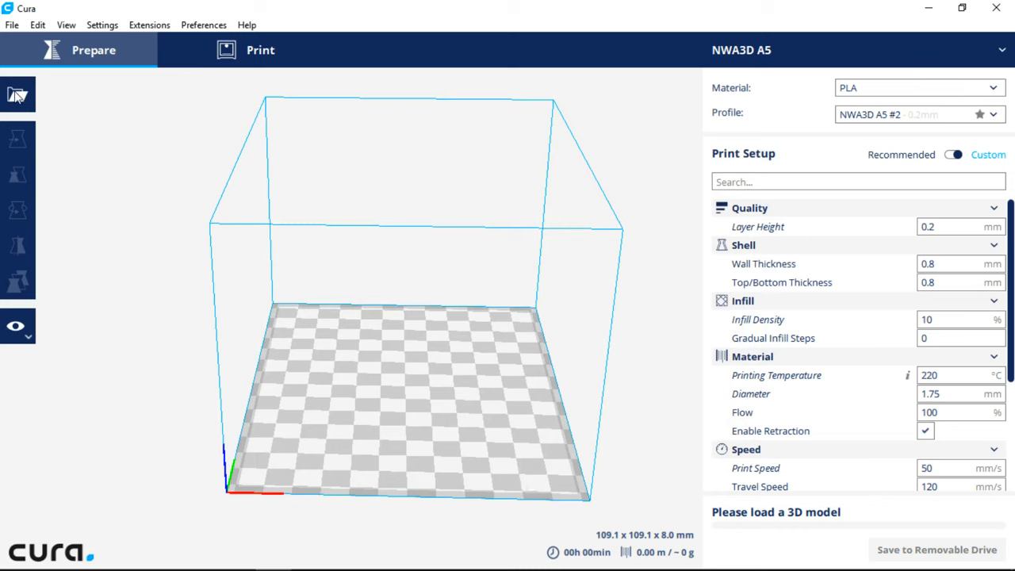
mouse_move(35, 97)
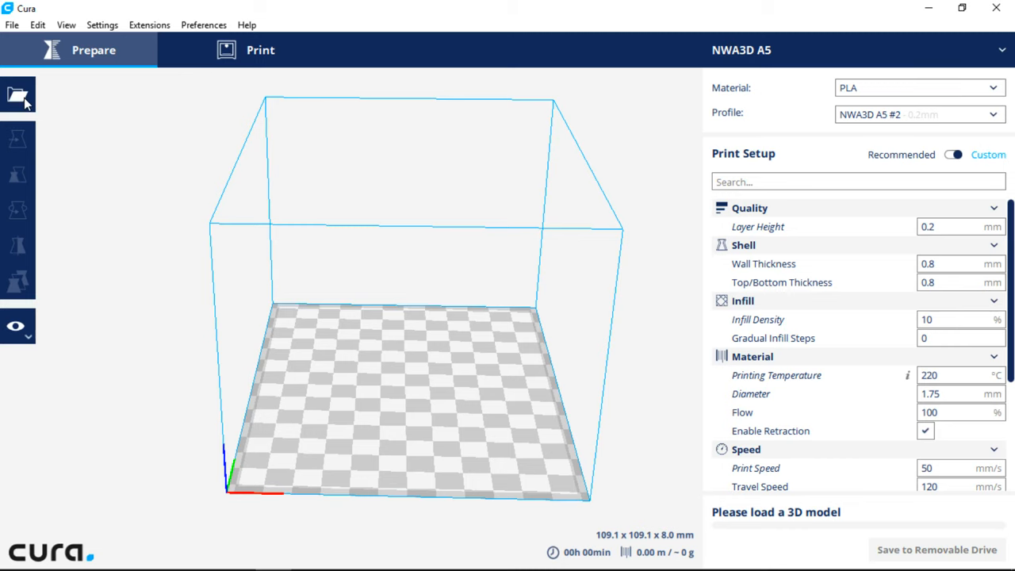
Step: Bring up the Open file(s) dialog to load a 3D model from the STL & OBJ folder
left_click(18, 95)
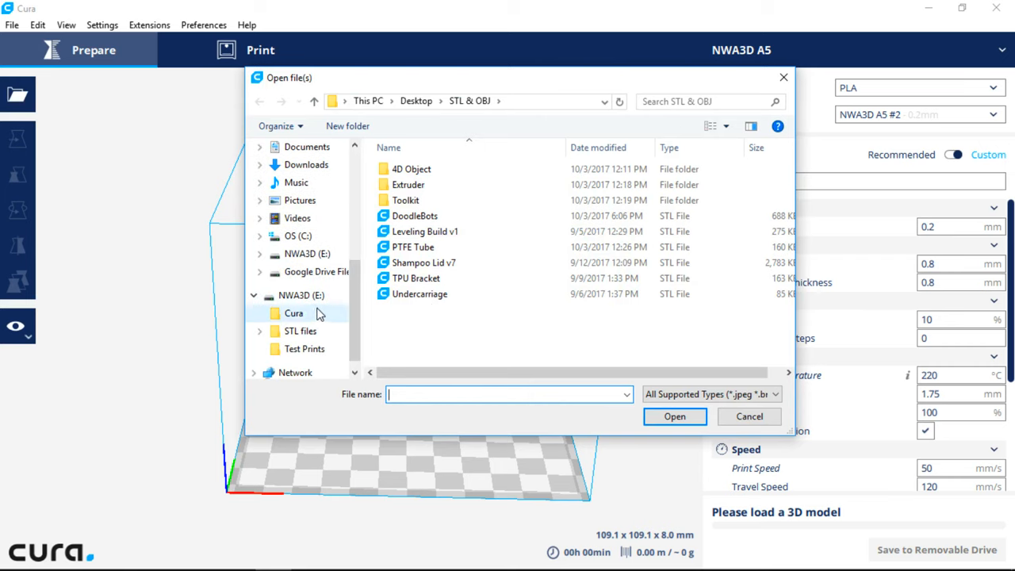
Step: Load the Shampoo Lid v7 model from the NWA3D (E:) drive onto the build plate
left_click(301, 295)
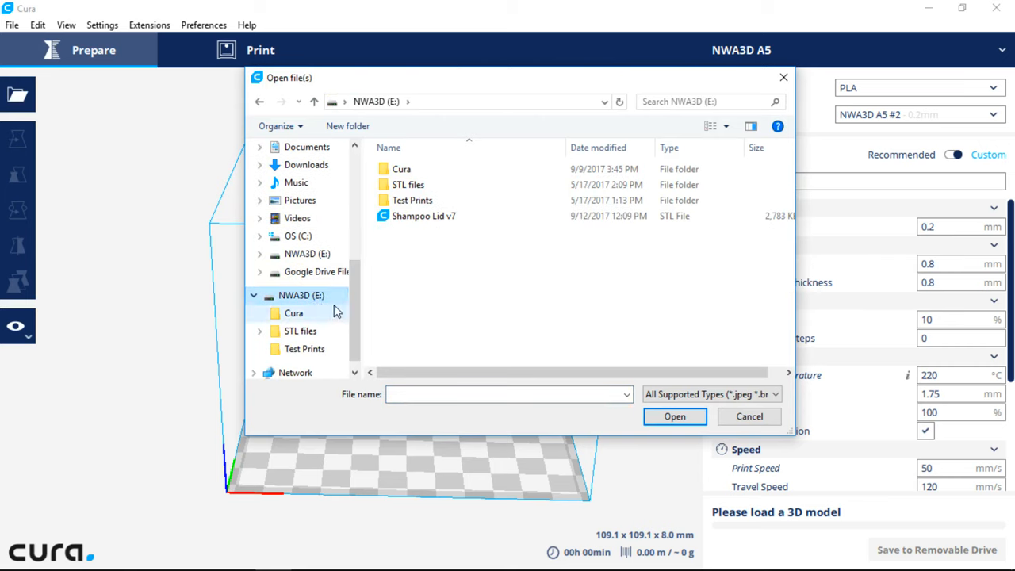
mouse_move(420, 245)
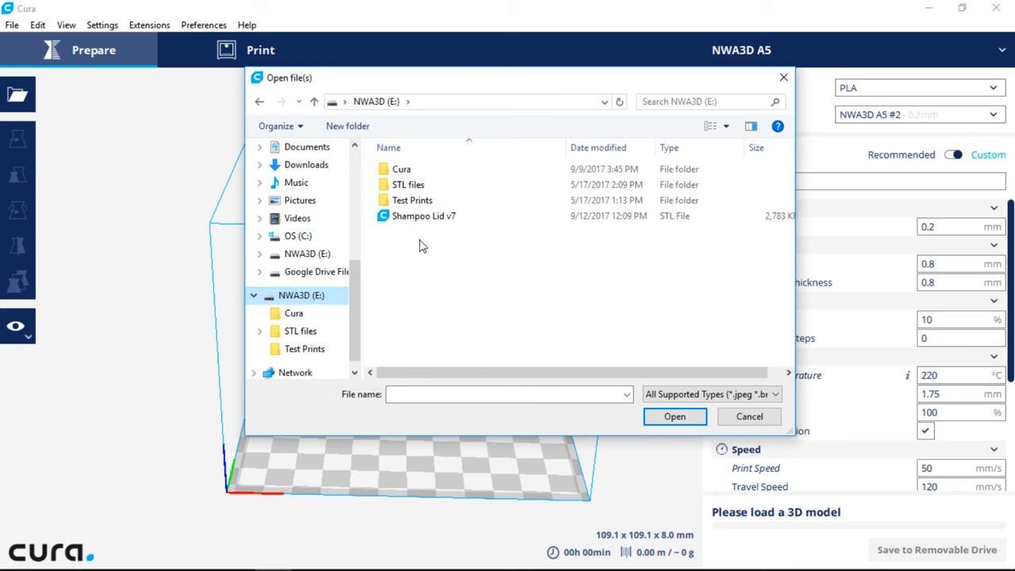
left_click(674, 416)
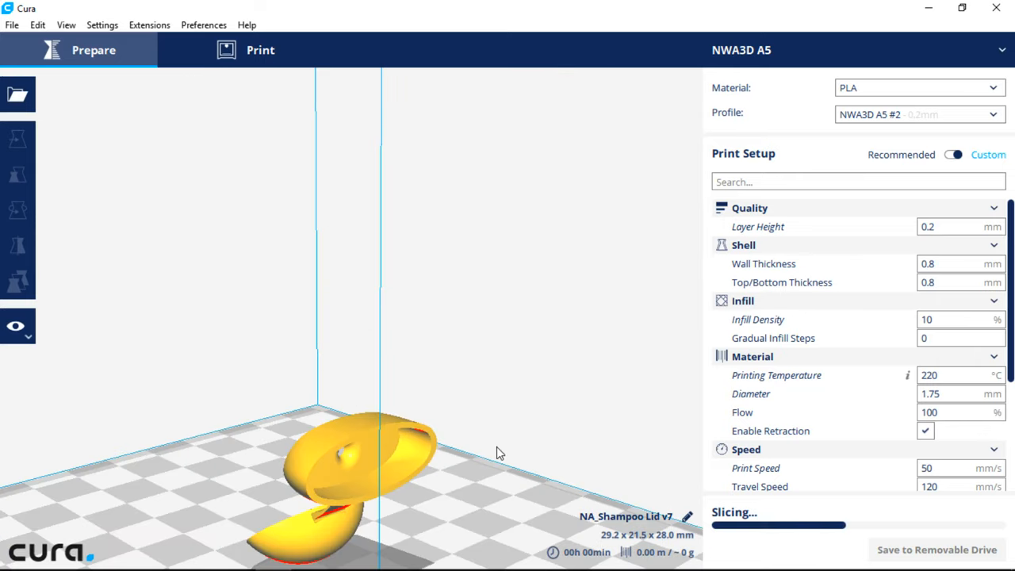
Step: Rotate the selected lid onto its side so its two halves stand upright on the plate
left_click(18, 209)
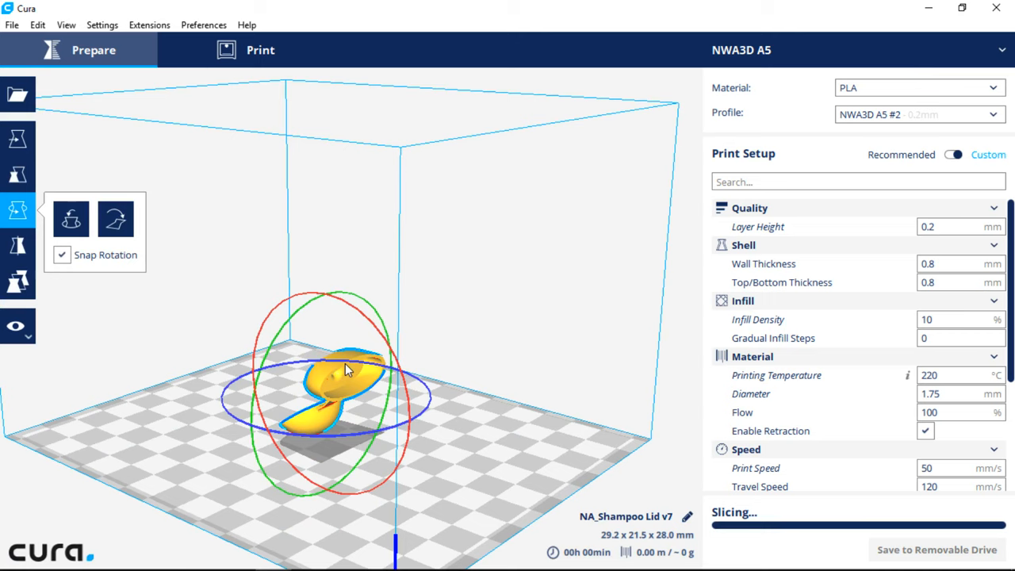
left_click(18, 140)
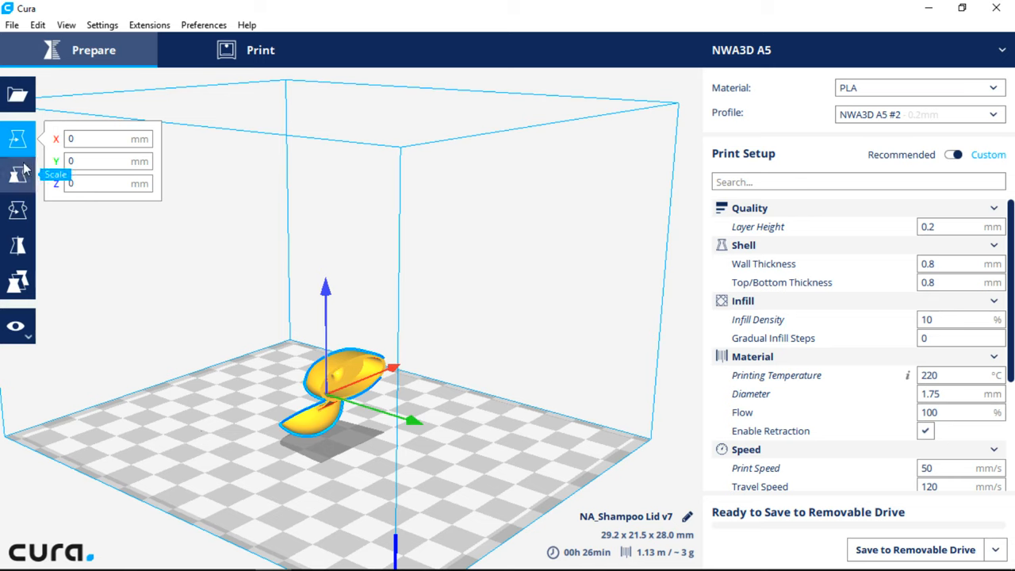
left_click(17, 175)
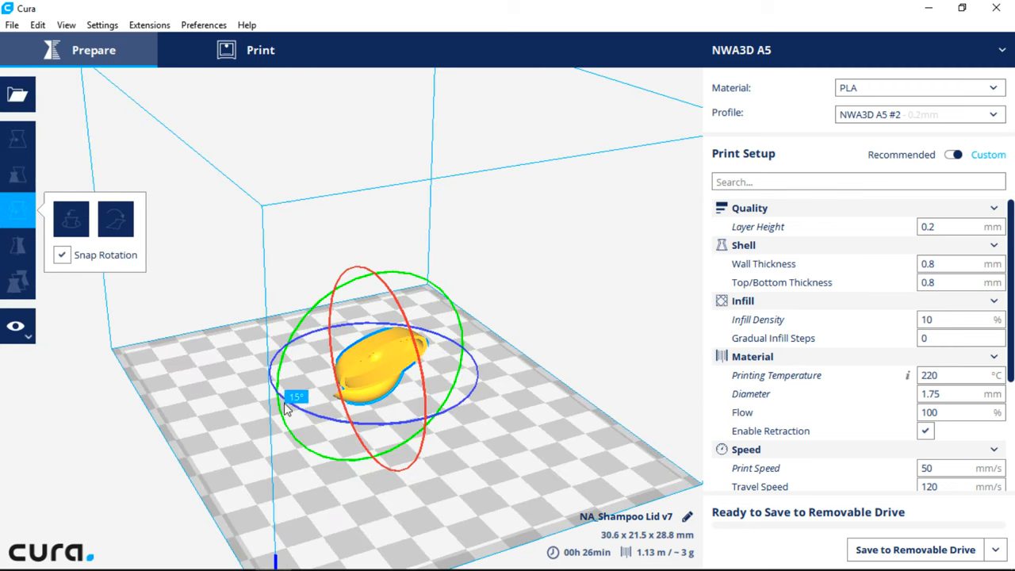
left_click_drag(286, 409, 339, 485)
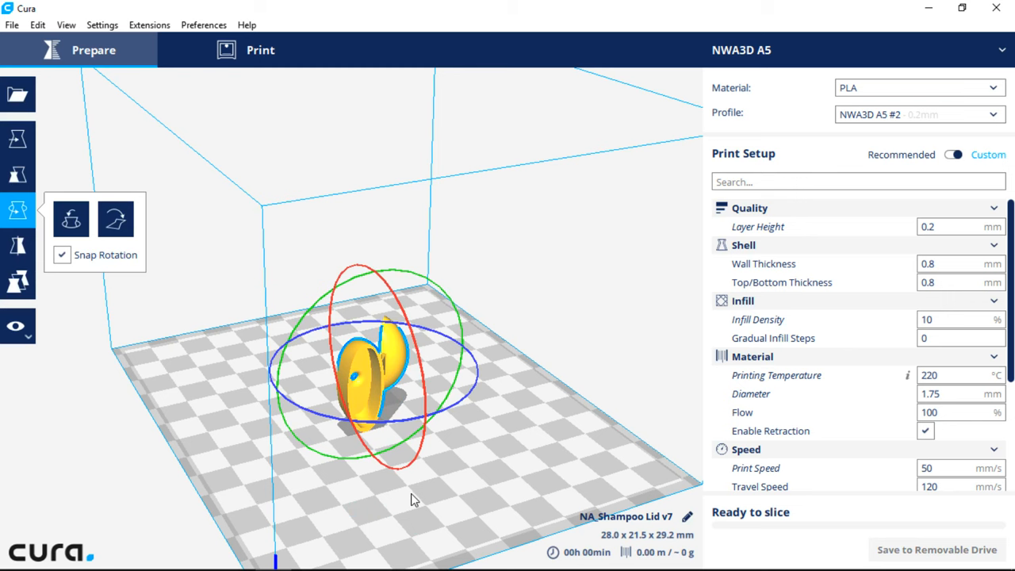
left_click_drag(412, 499, 523, 452)
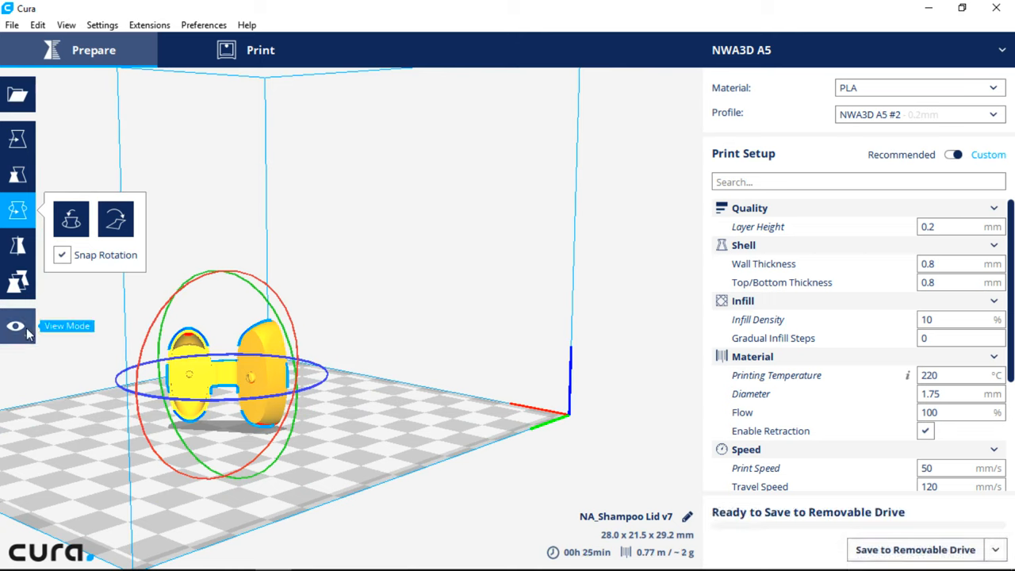
Step: Switch to the Layers preview coloured by Line Type
left_click(16, 326)
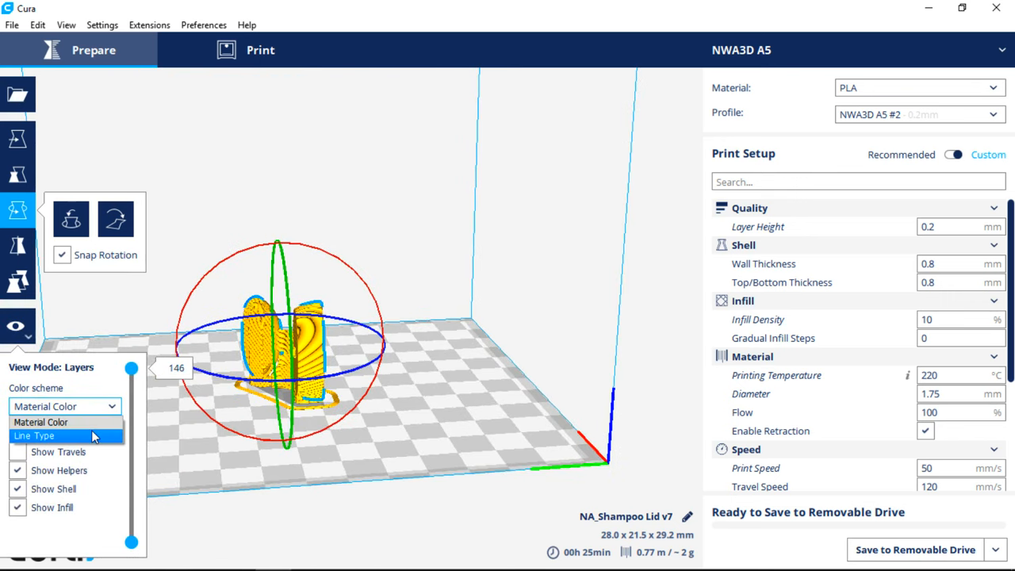
left_click(33, 434)
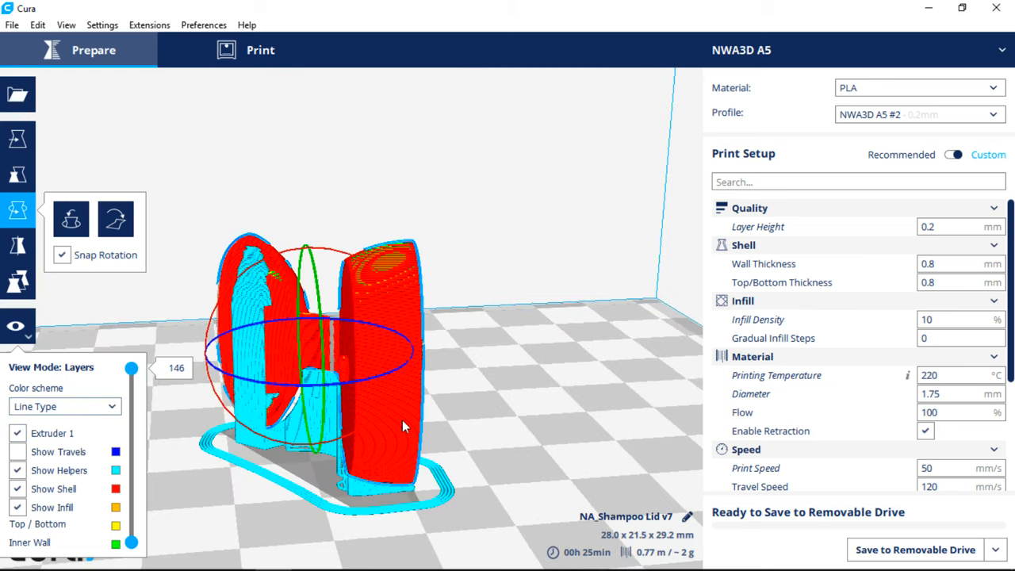
left_click_drag(404, 426, 373, 447)
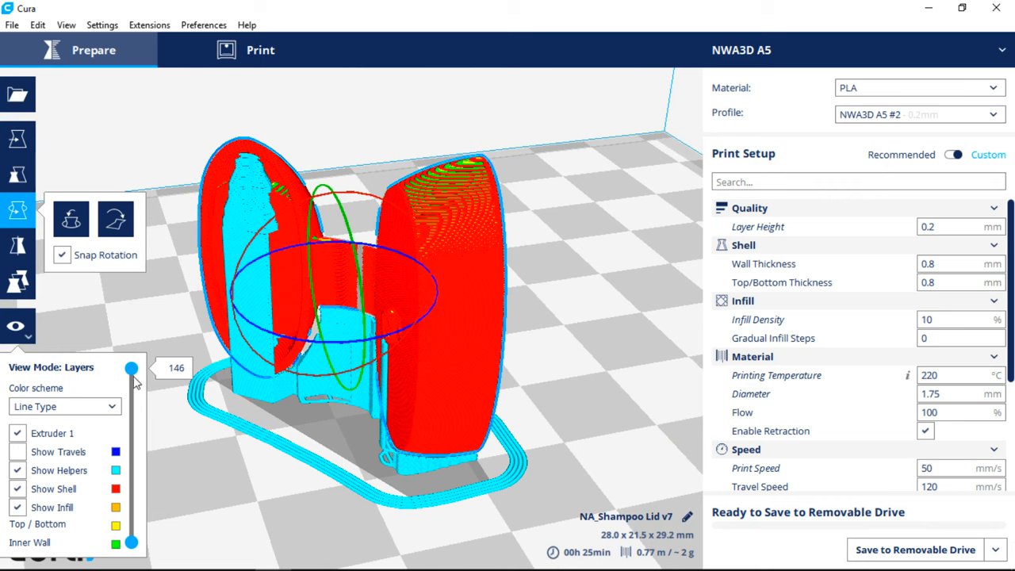
Step: Scrub the layer slider down through layers 96, 45 and 7, then back to all 146
left_click_drag(130, 368, 130, 422)
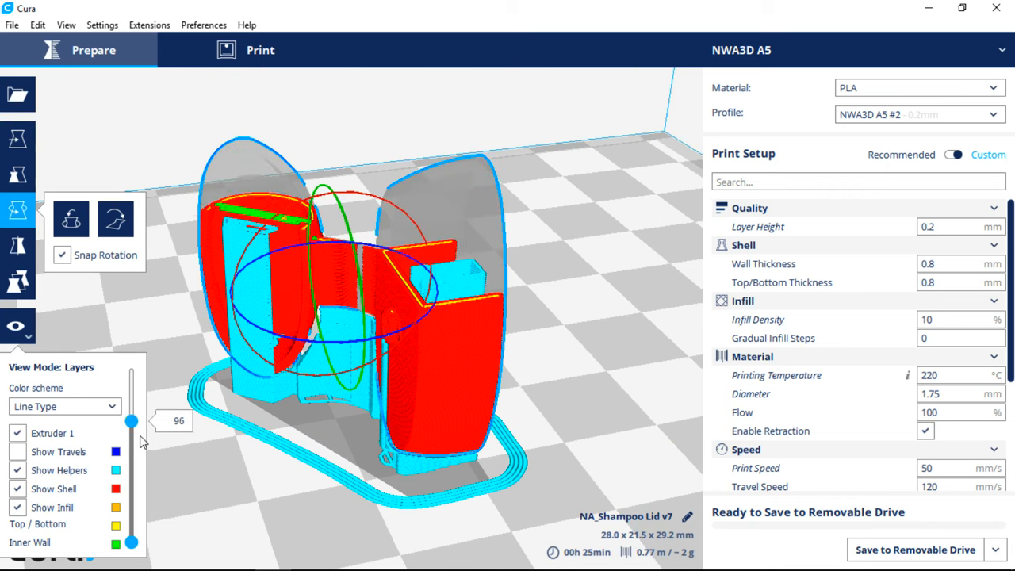
left_click_drag(130, 422, 130, 475)
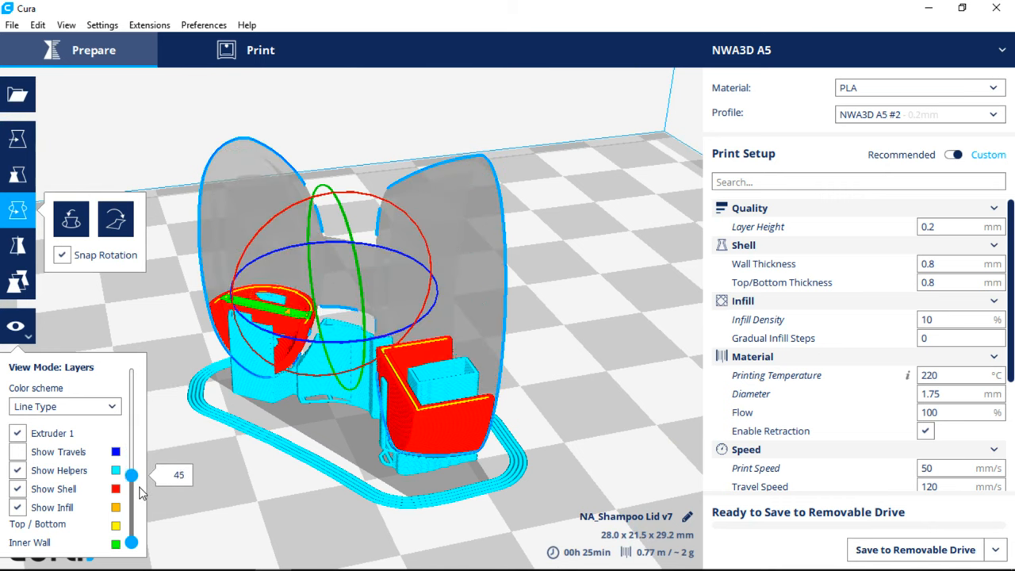
left_click_drag(130, 475, 130, 520)
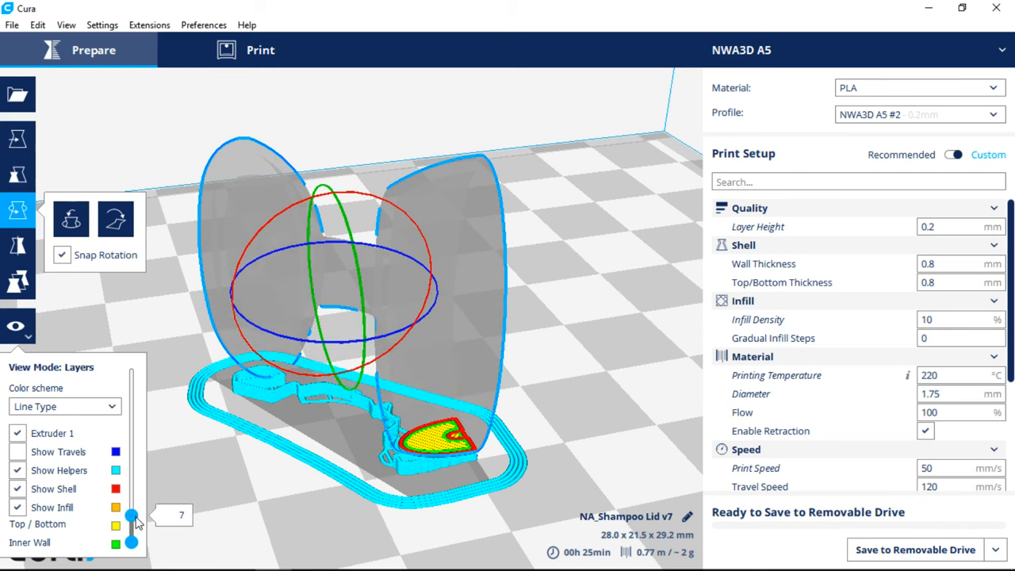
left_click_drag(132, 515, 131, 368)
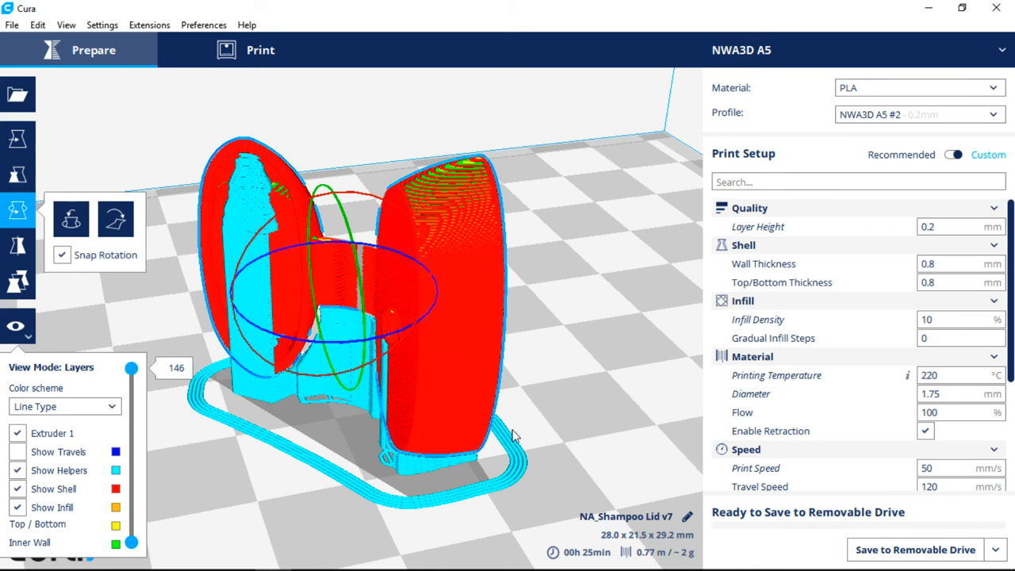
left_click(1000, 548)
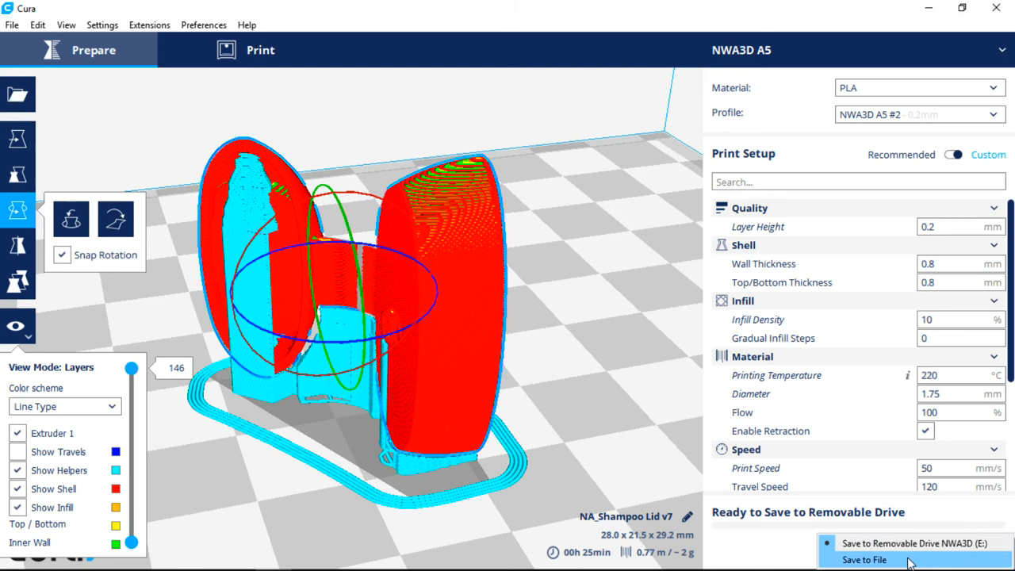
Step: Save the sliced lid to file as Shampoo Lid.gcode on the E: drive
left_click(863, 558)
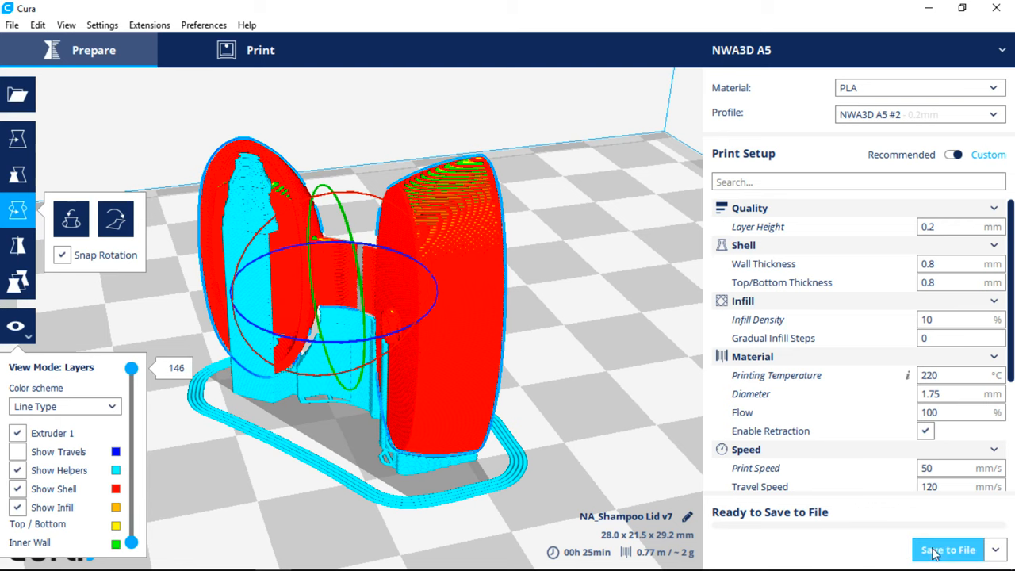
left_click(948, 549)
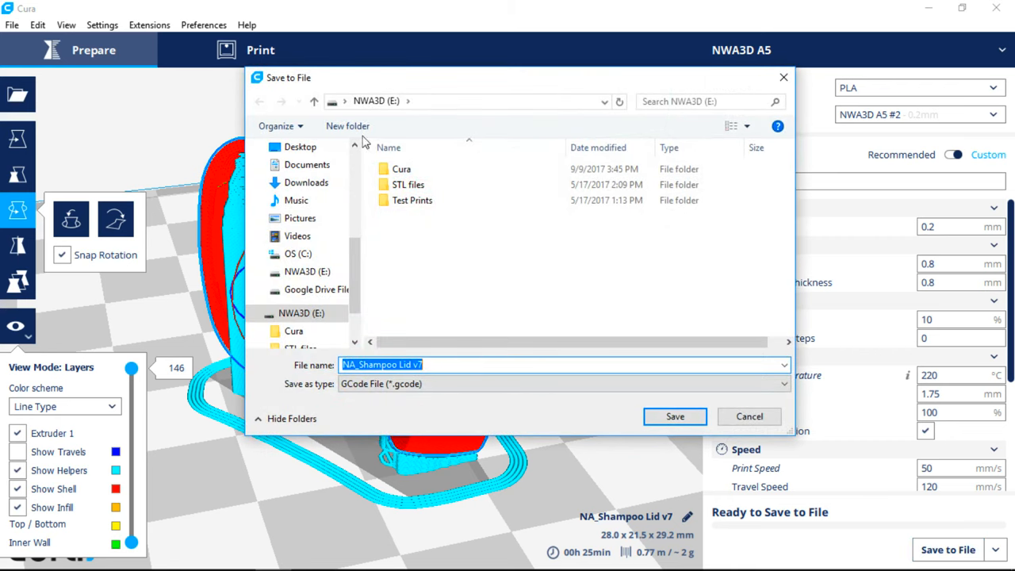
type("S")
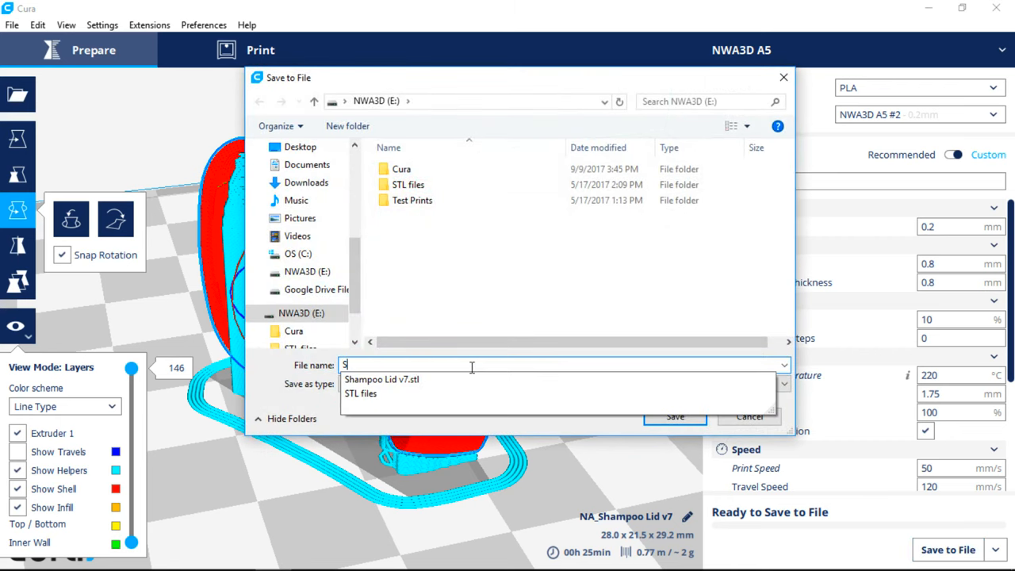
type("hampoo Lid")
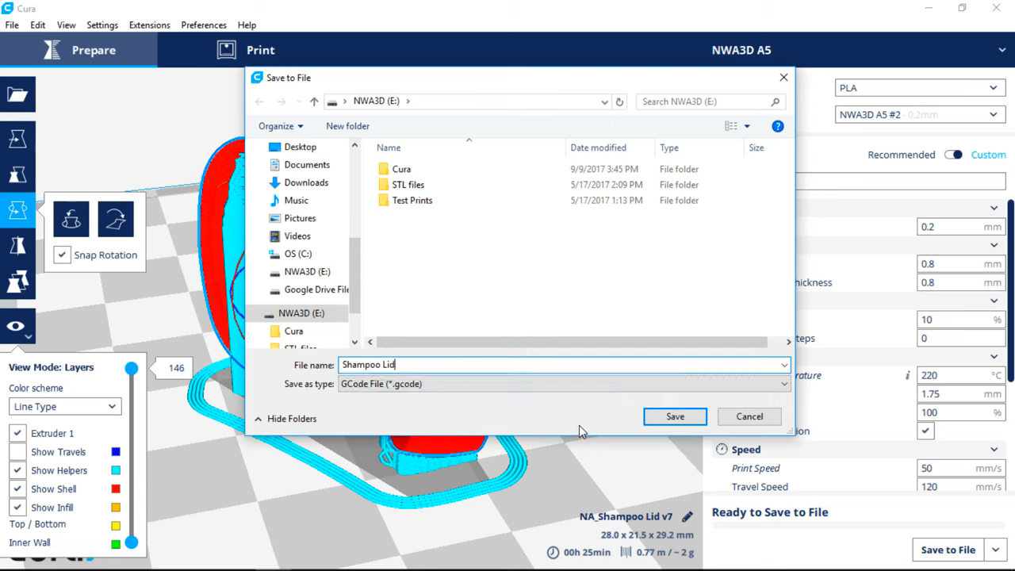
left_click(672, 416)
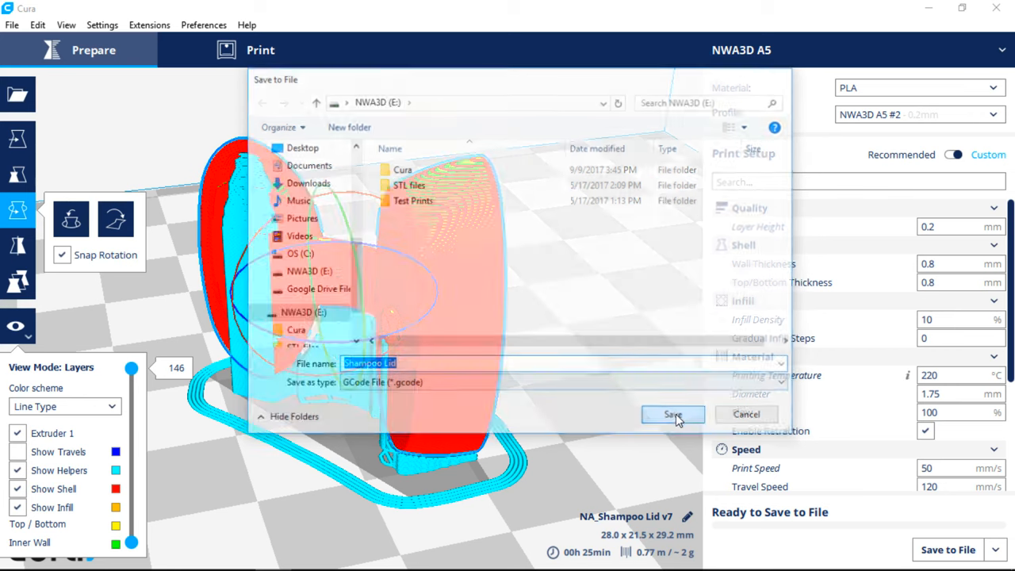
left_click(673, 413)
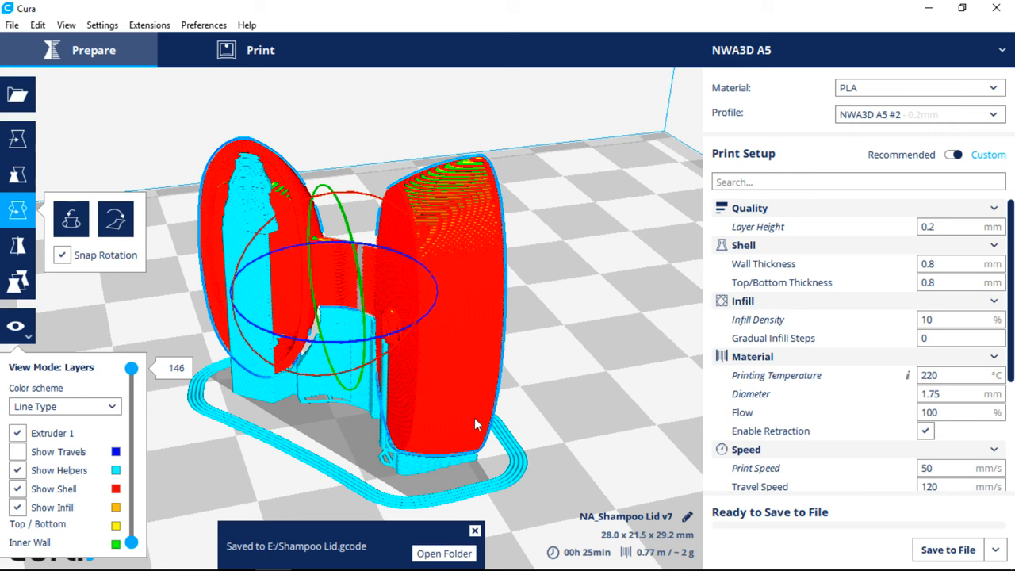
mouse_move(522, 371)
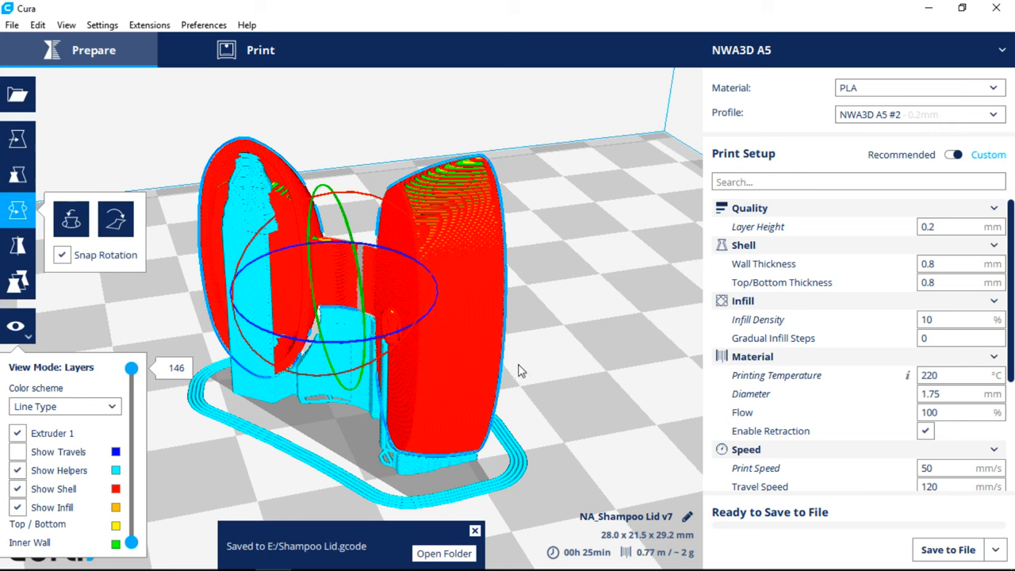
mouse_move(388, 276)
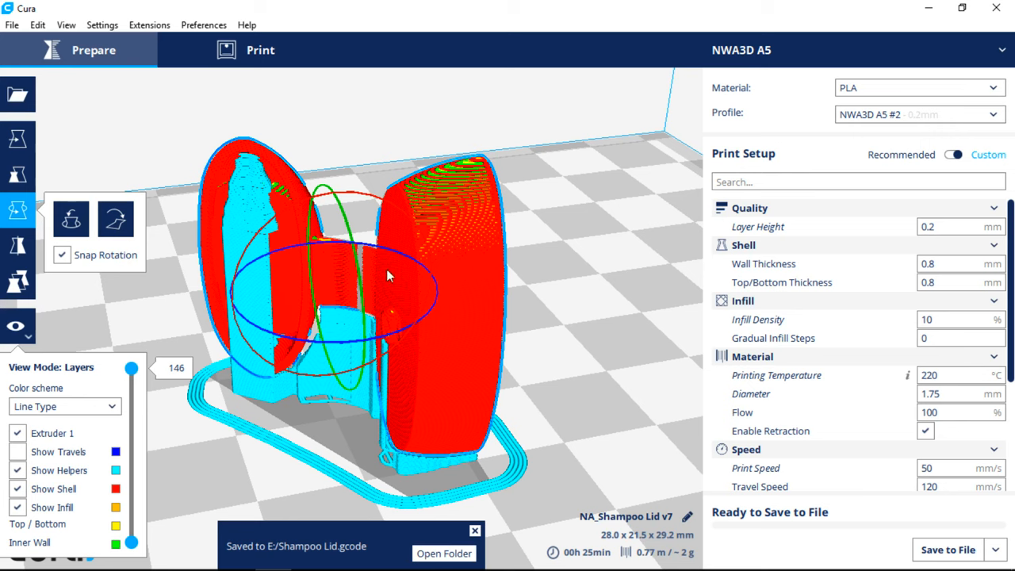